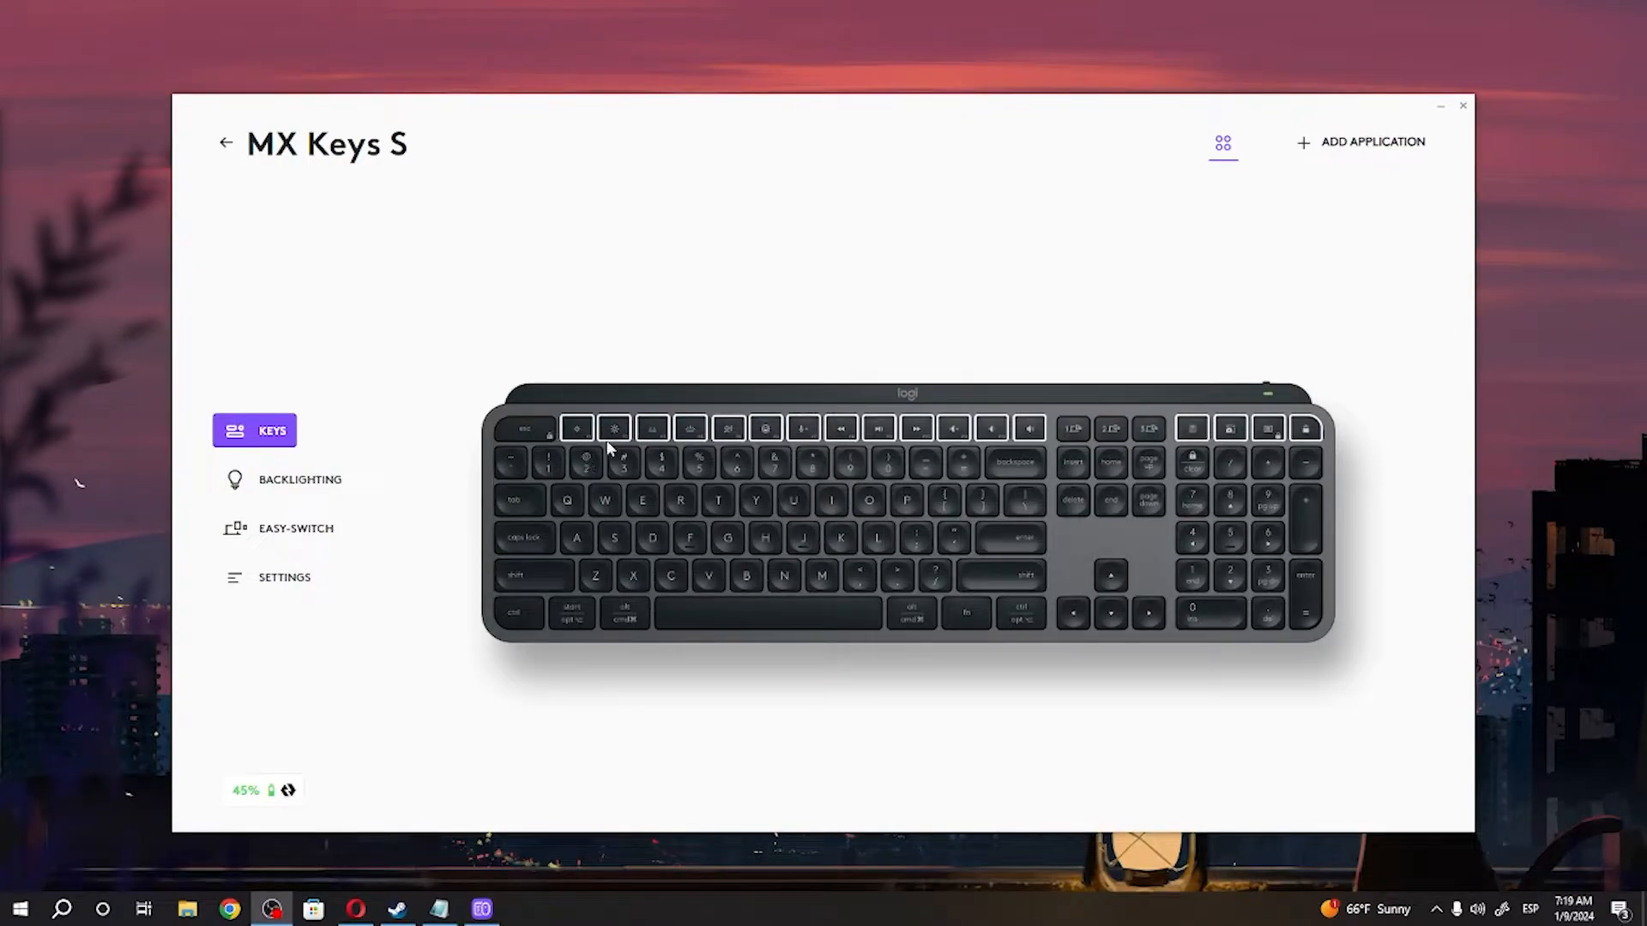
mouse_move(302, 157)
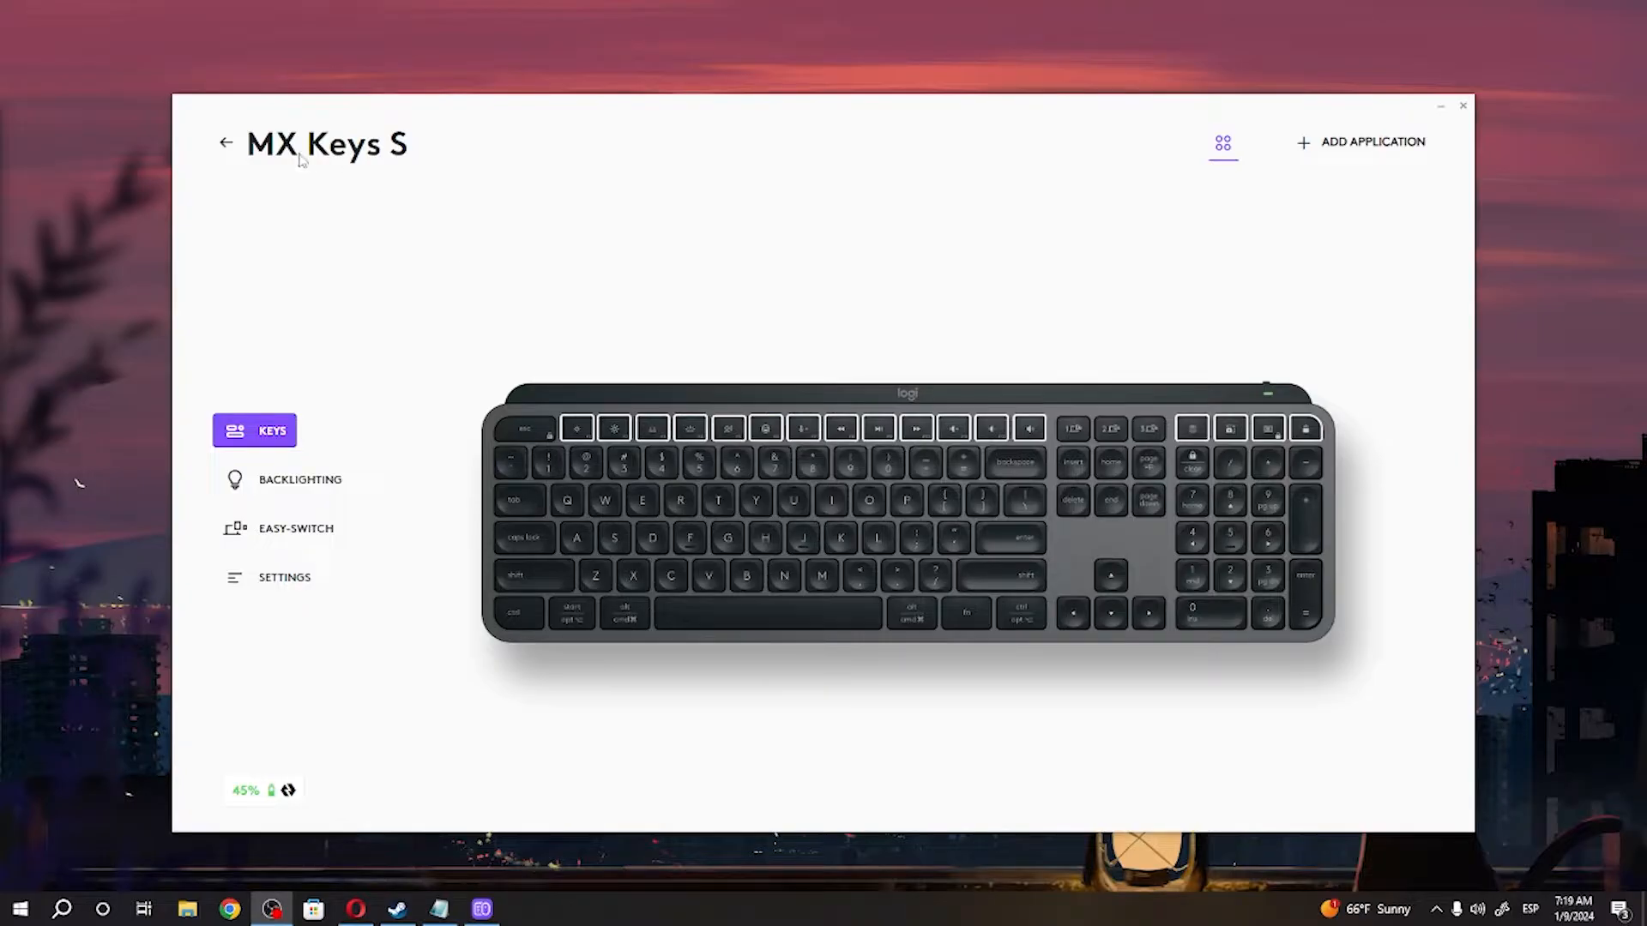
mouse_move(375, 181)
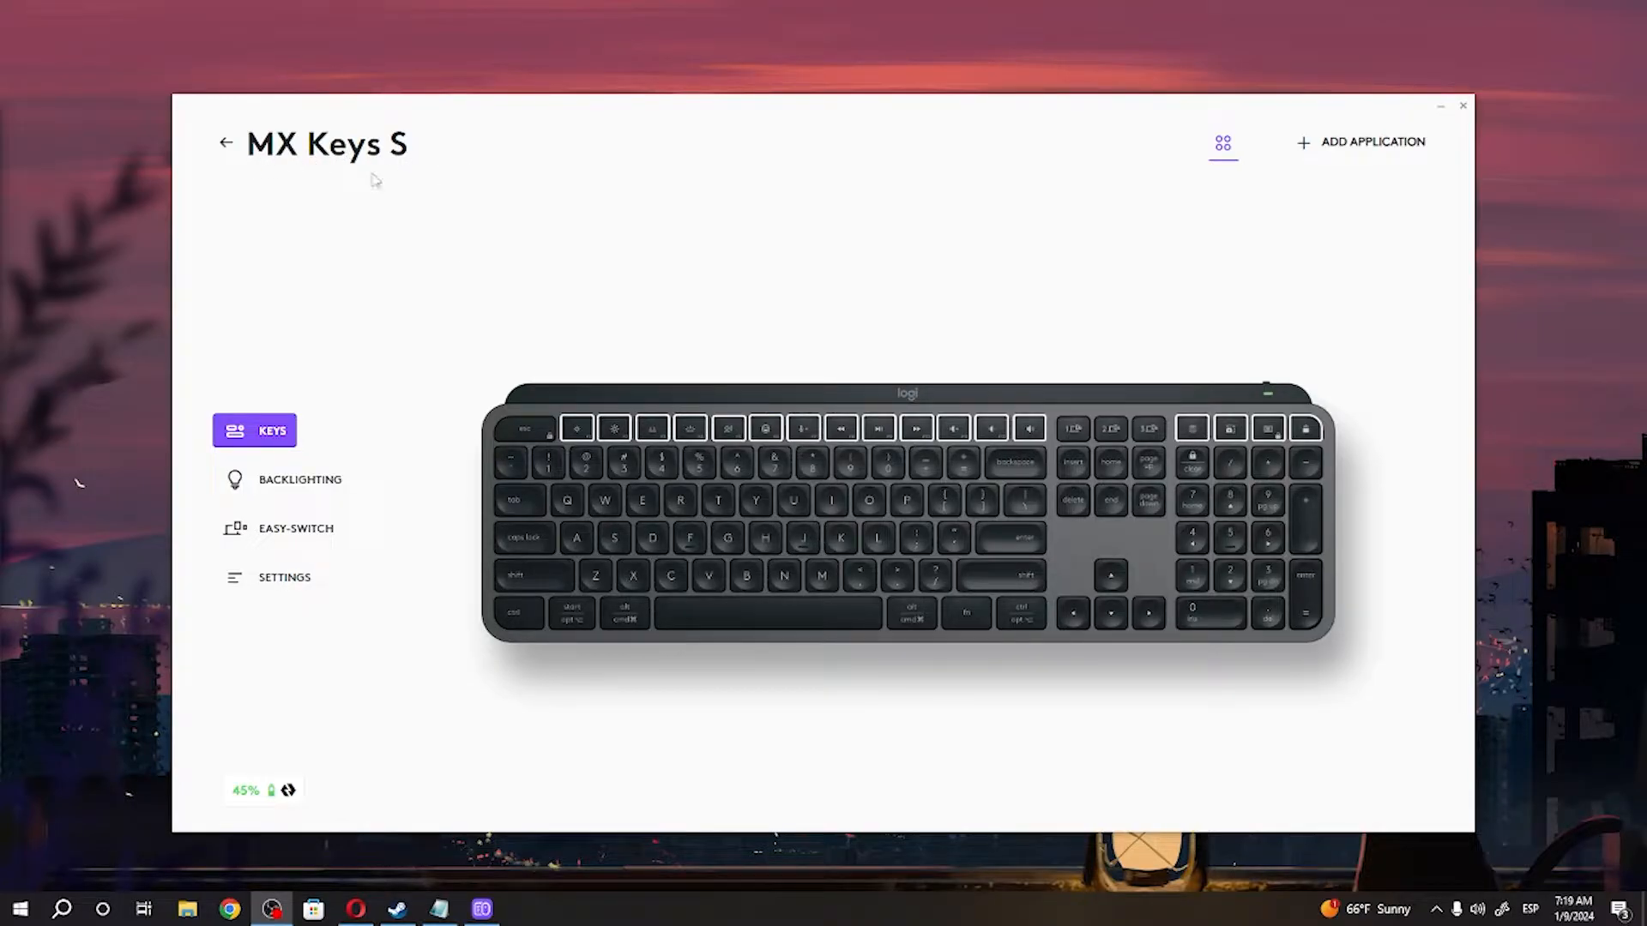
mouse_move(861, 285)
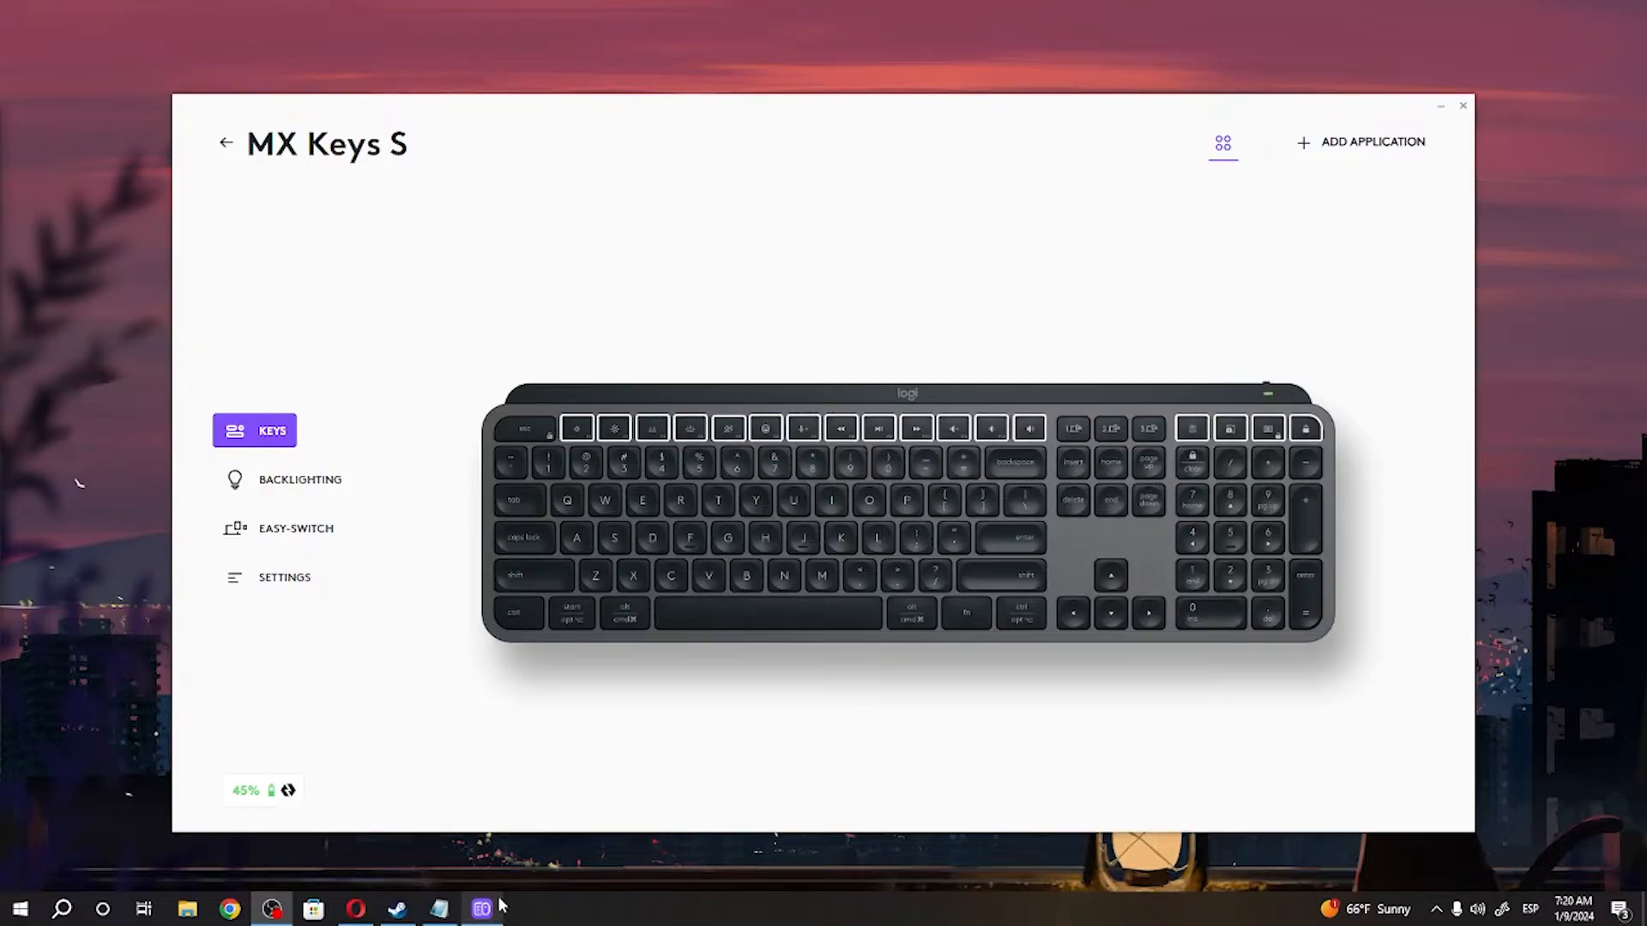
mouse_move(482, 909)
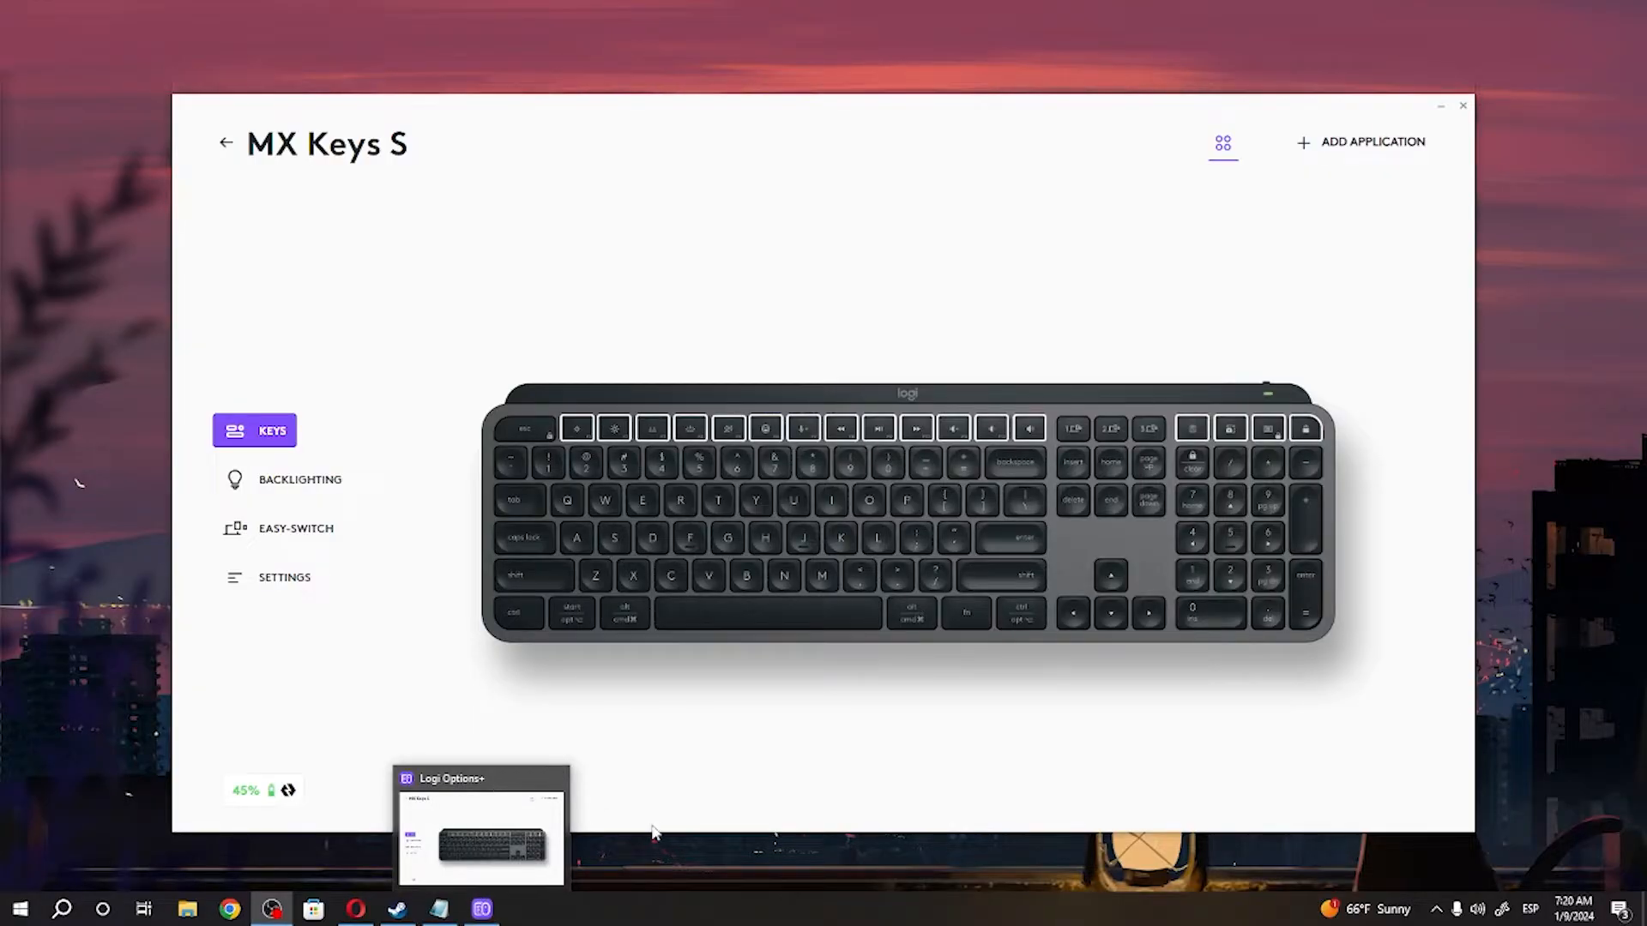
mouse_move(530, 895)
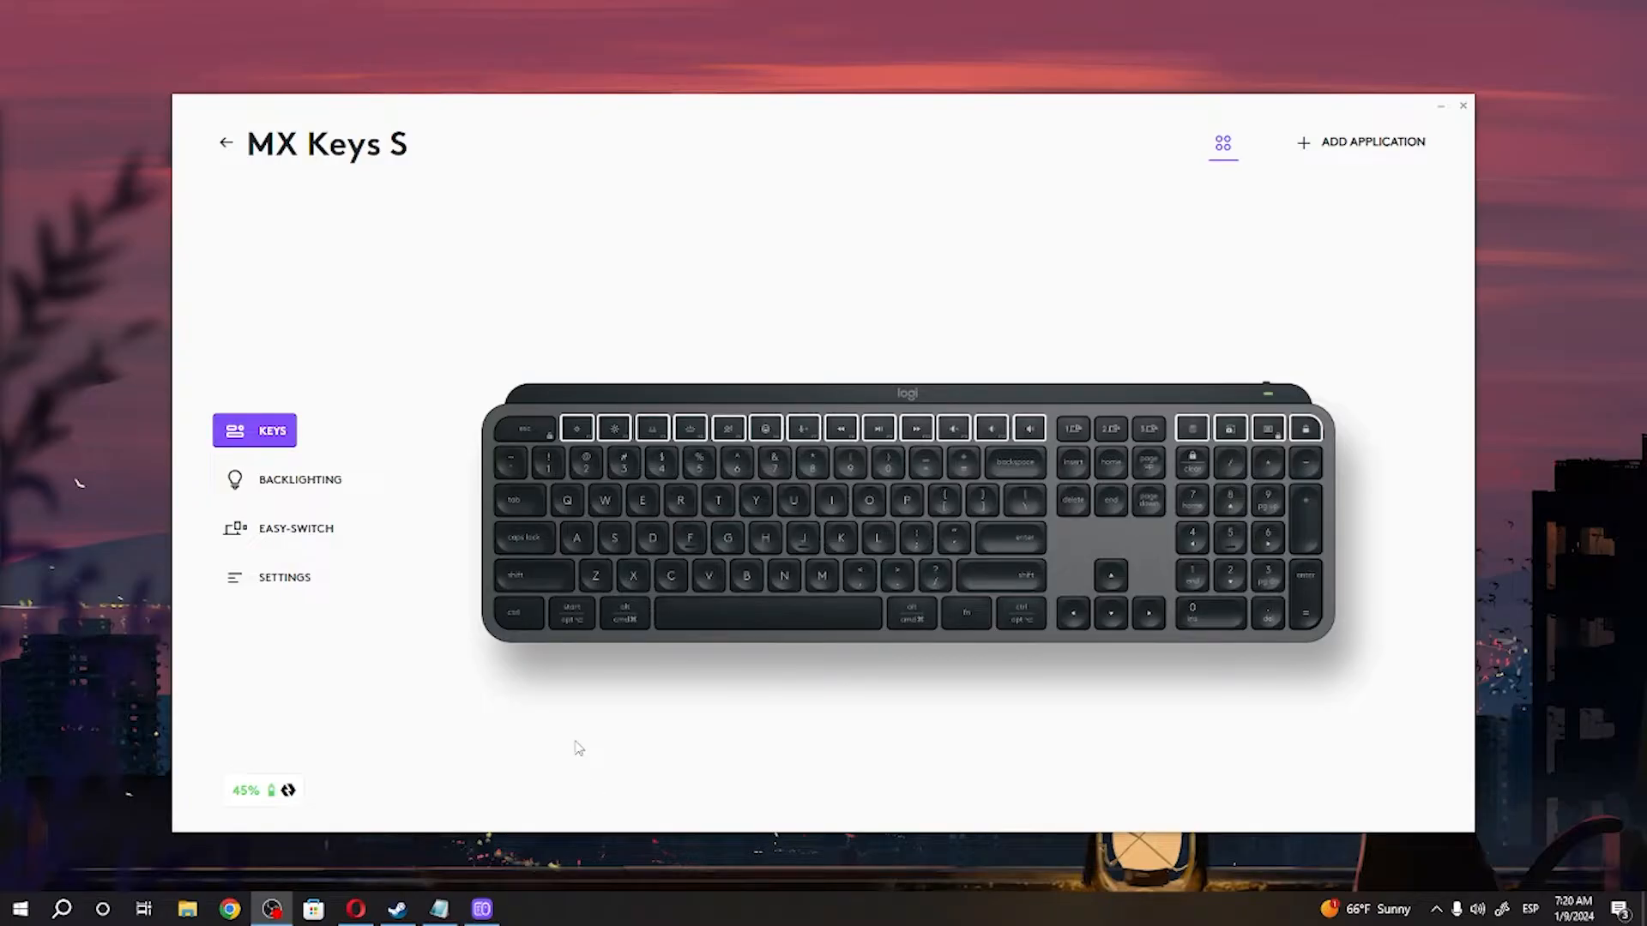
mouse_move(570, 381)
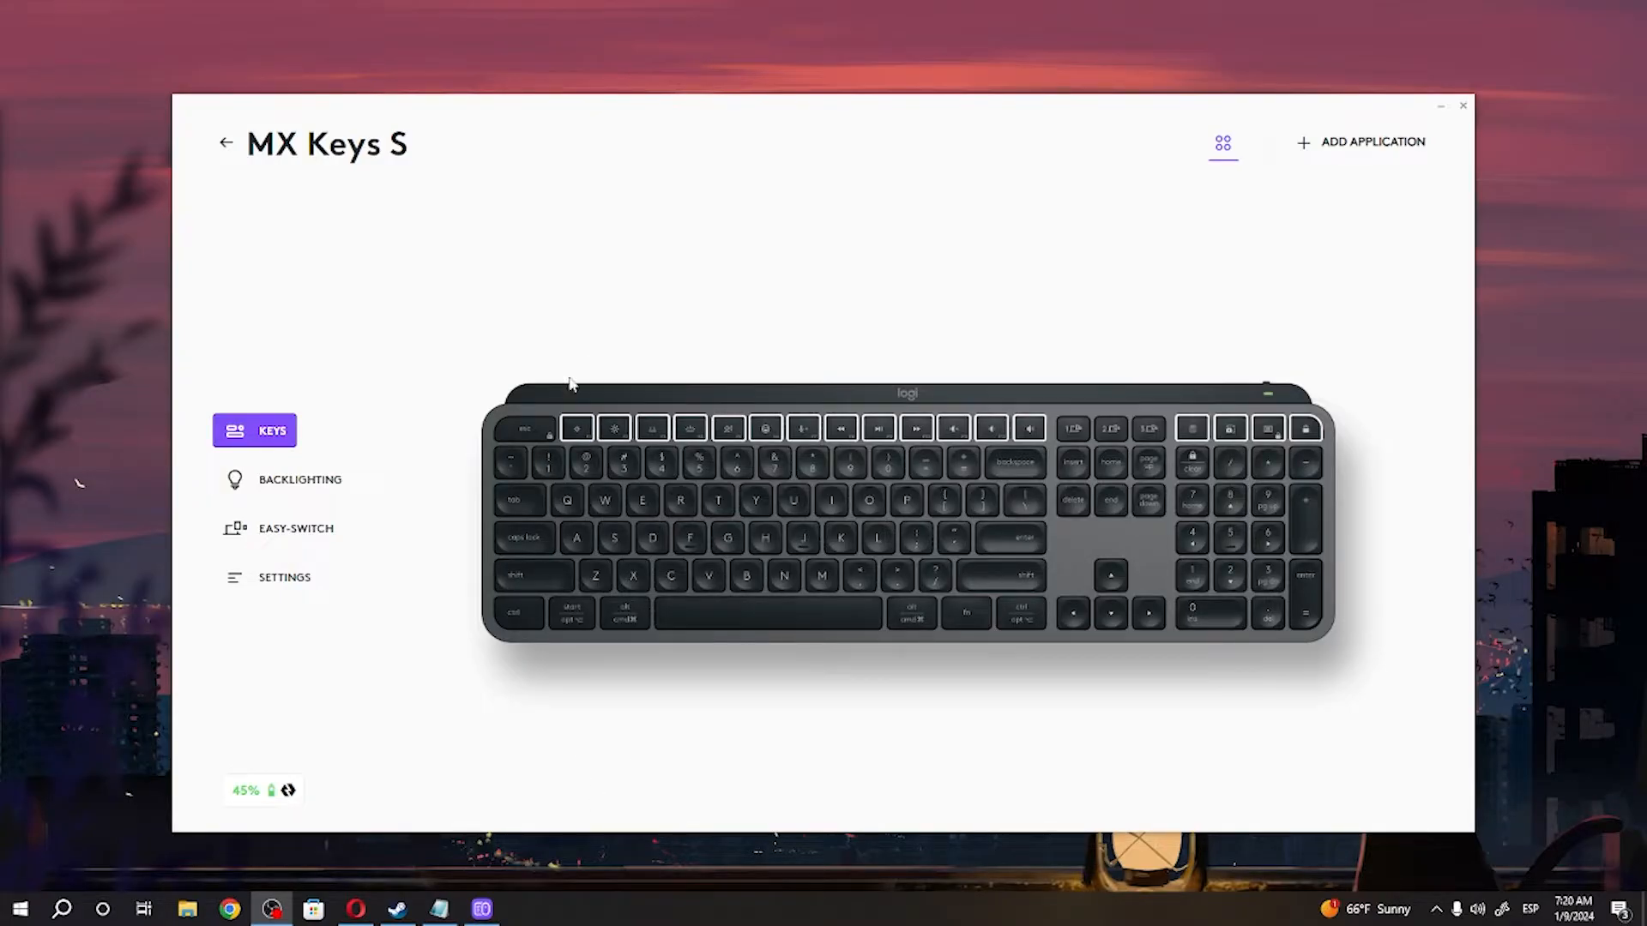
mouse_move(568, 321)
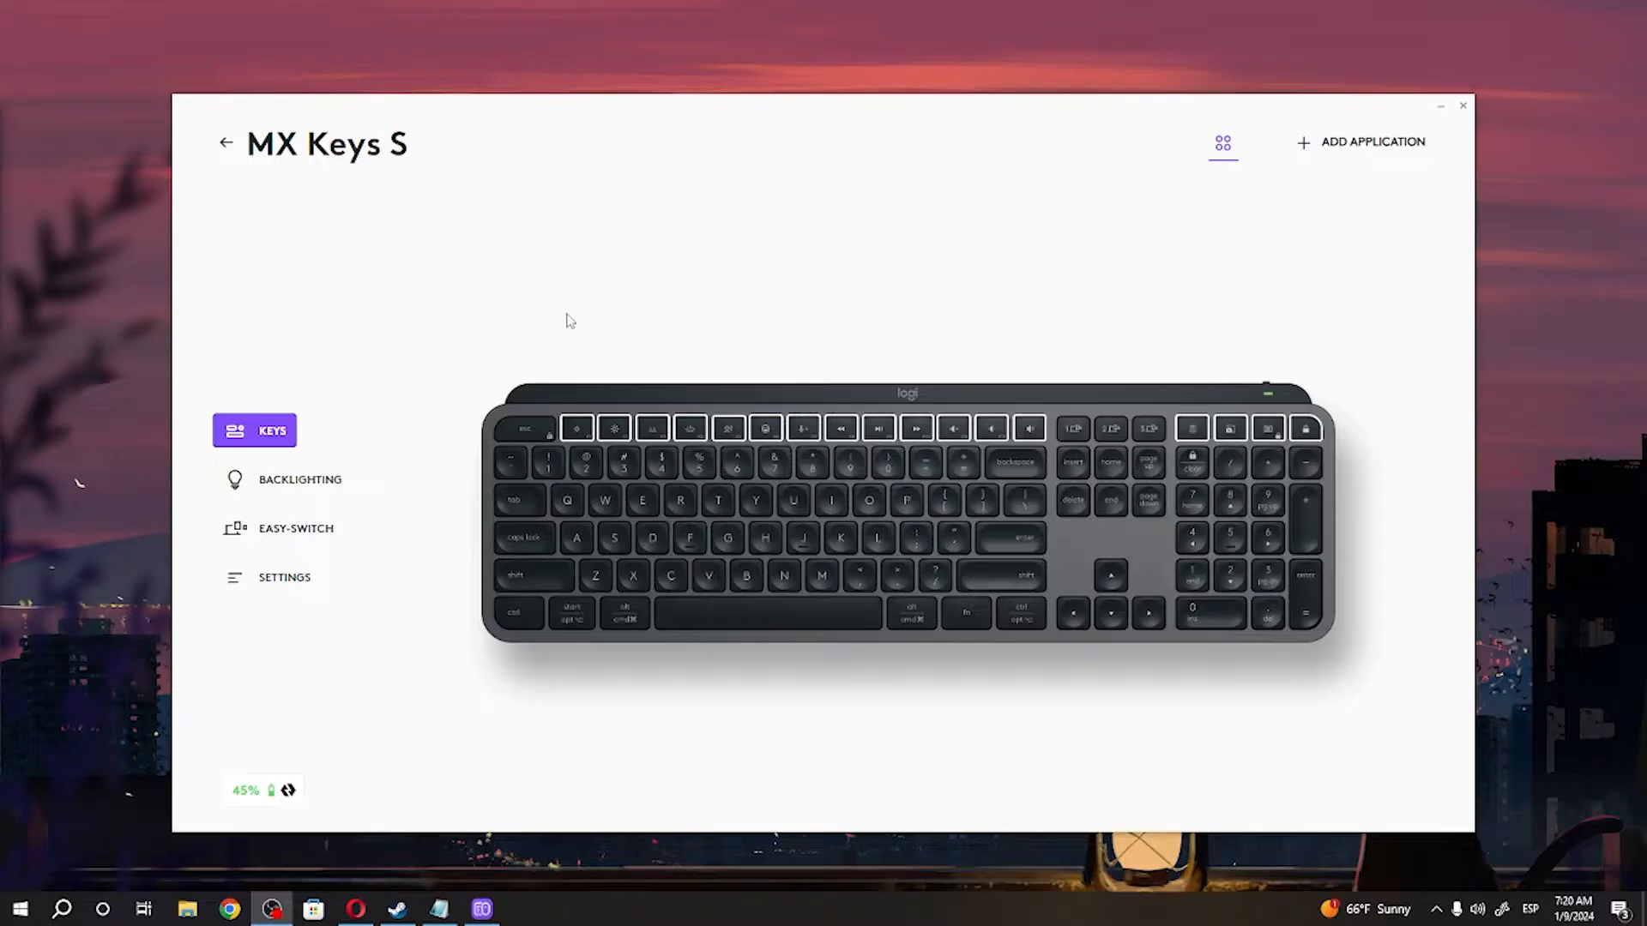
mouse_move(530, 350)
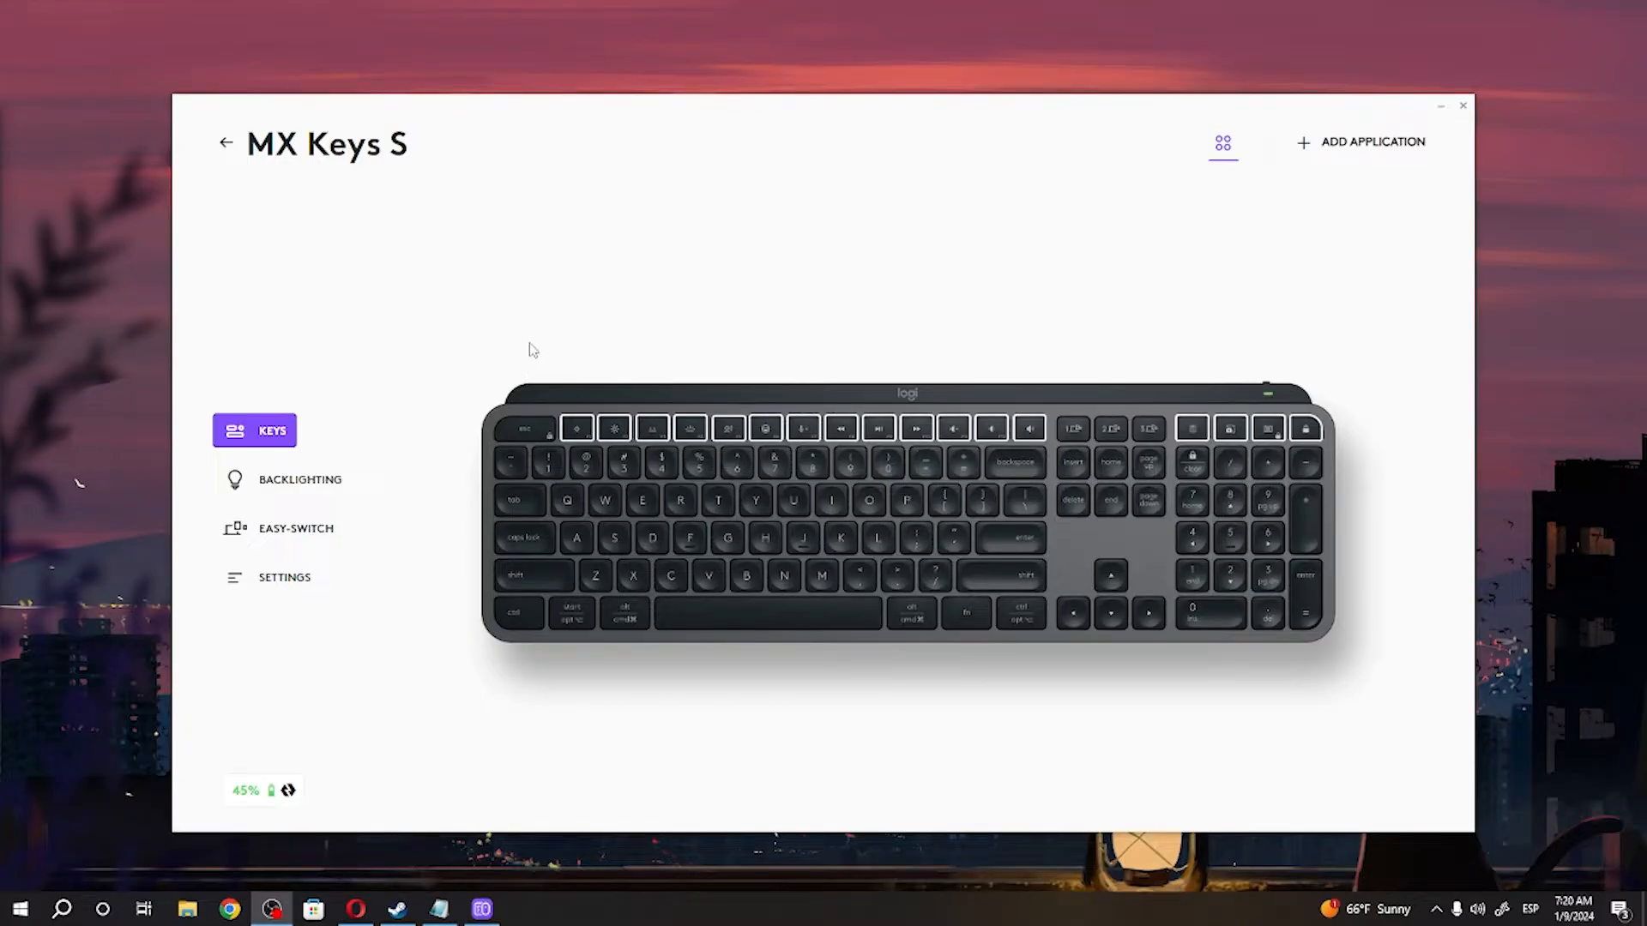
mouse_move(516, 144)
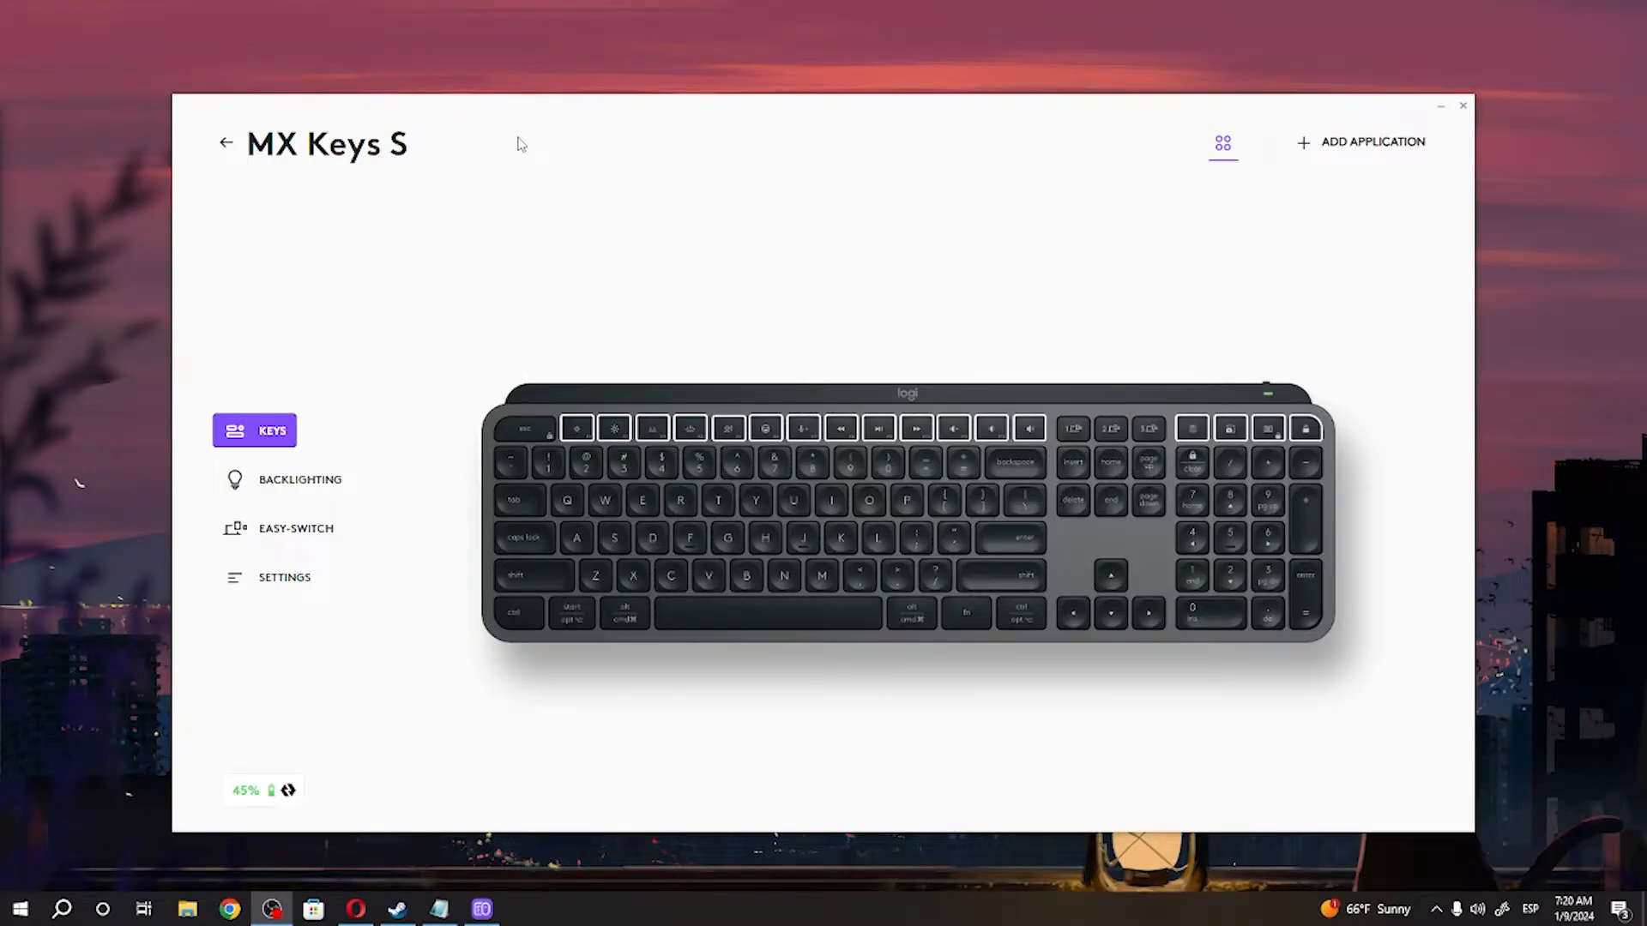
mouse_move(338, 350)
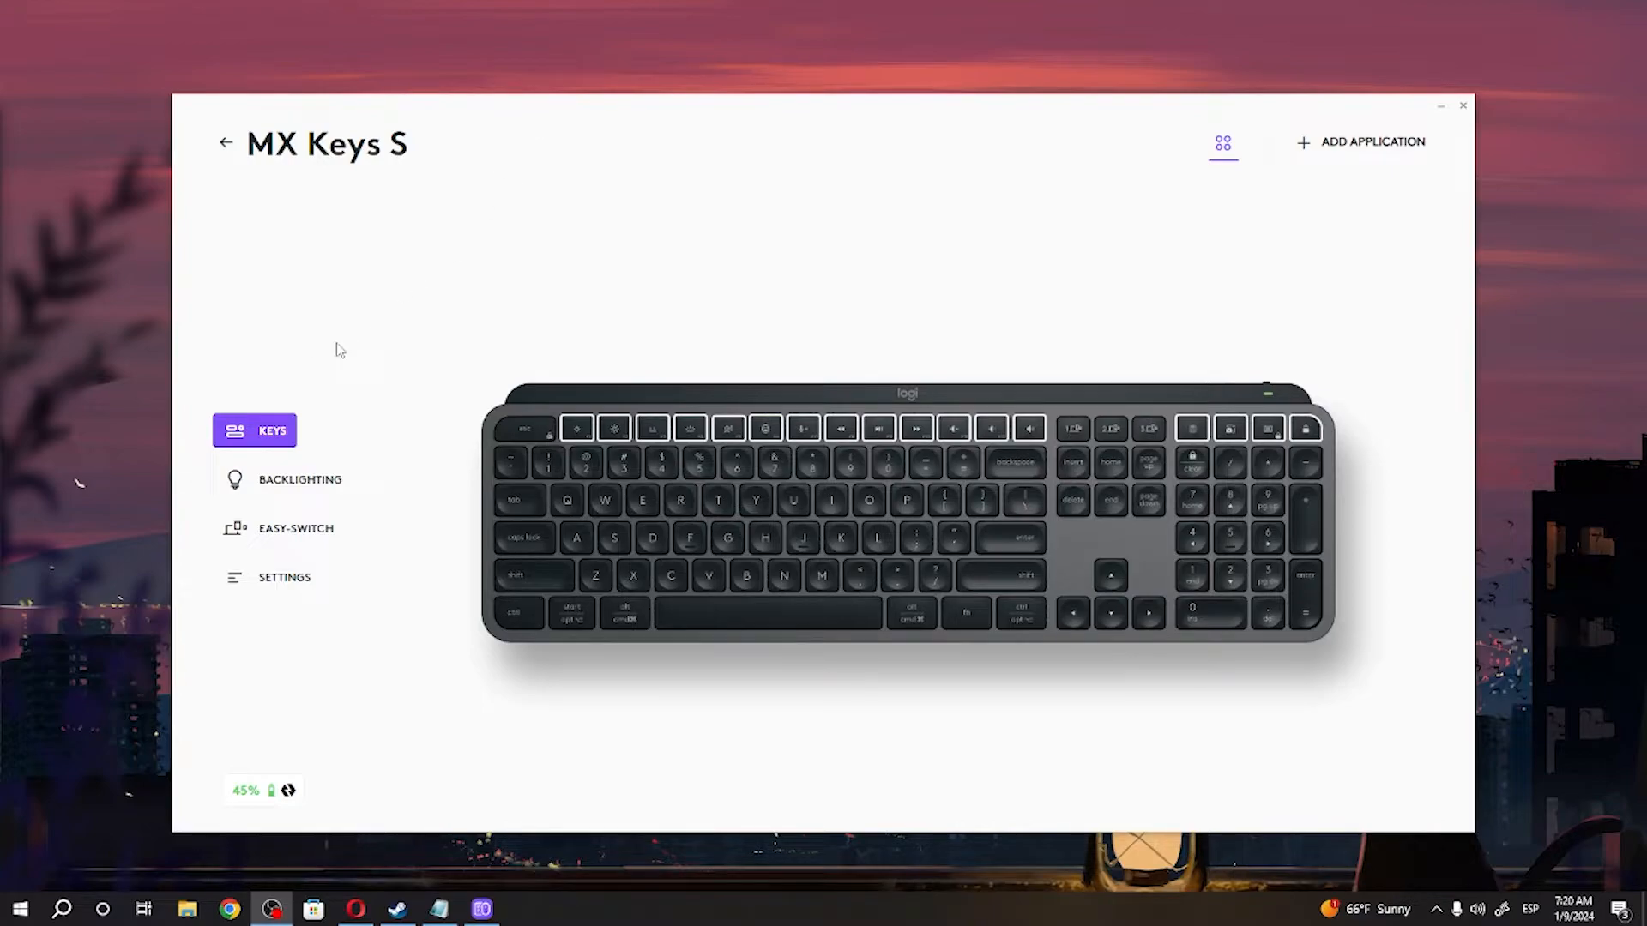
mouse_move(472, 204)
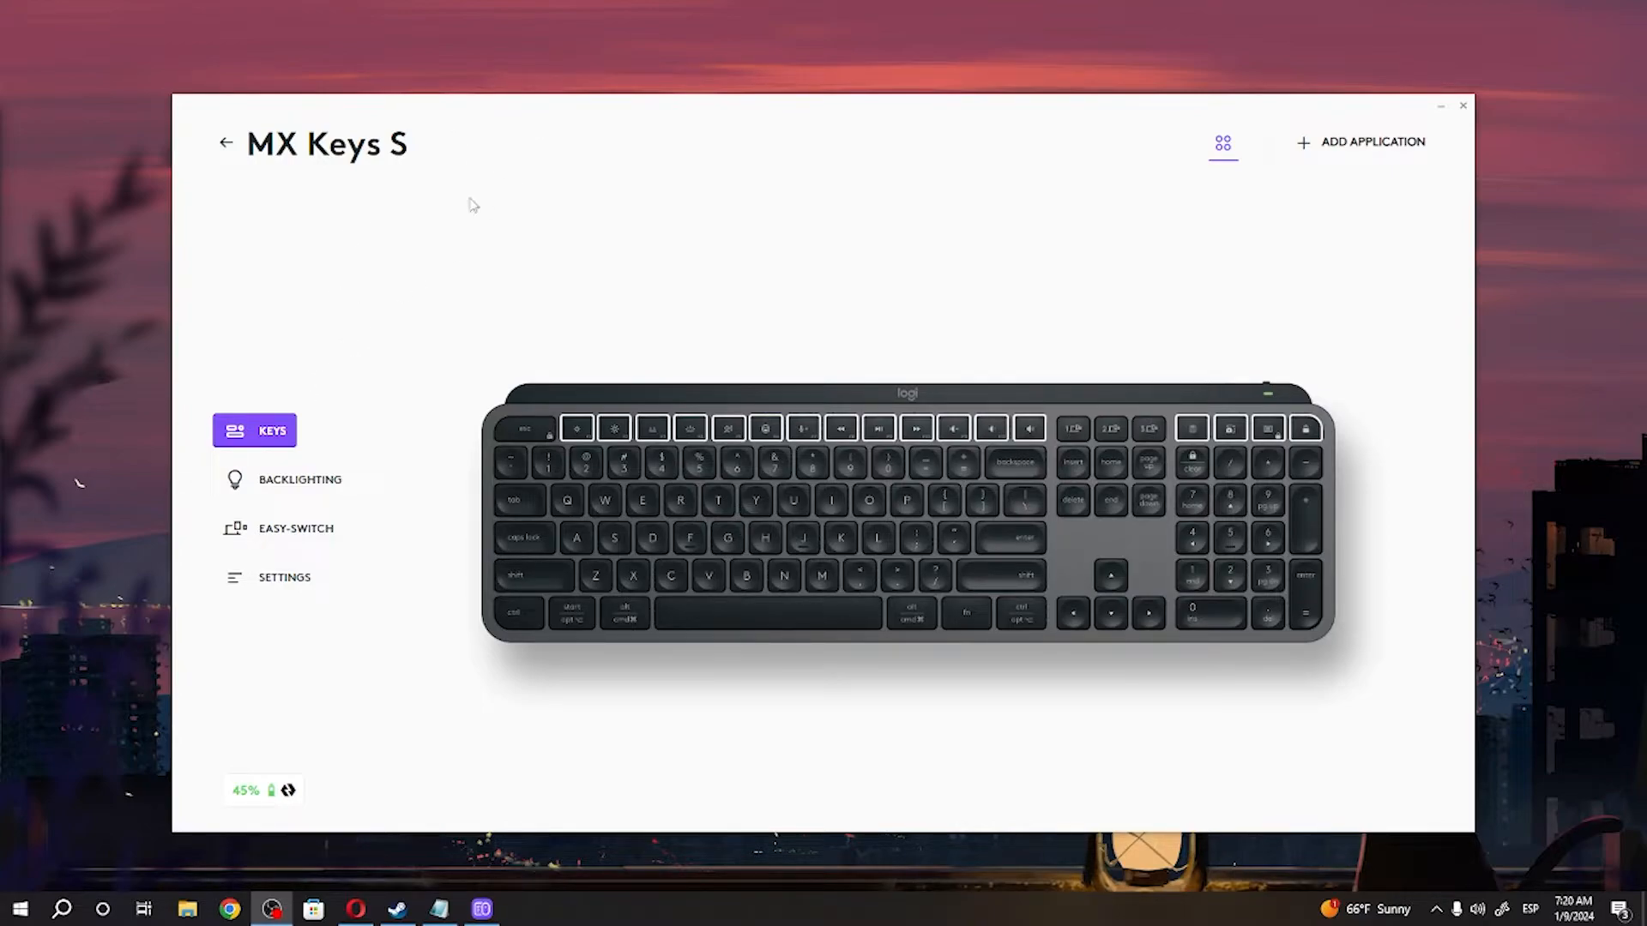
mouse_move(240, 132)
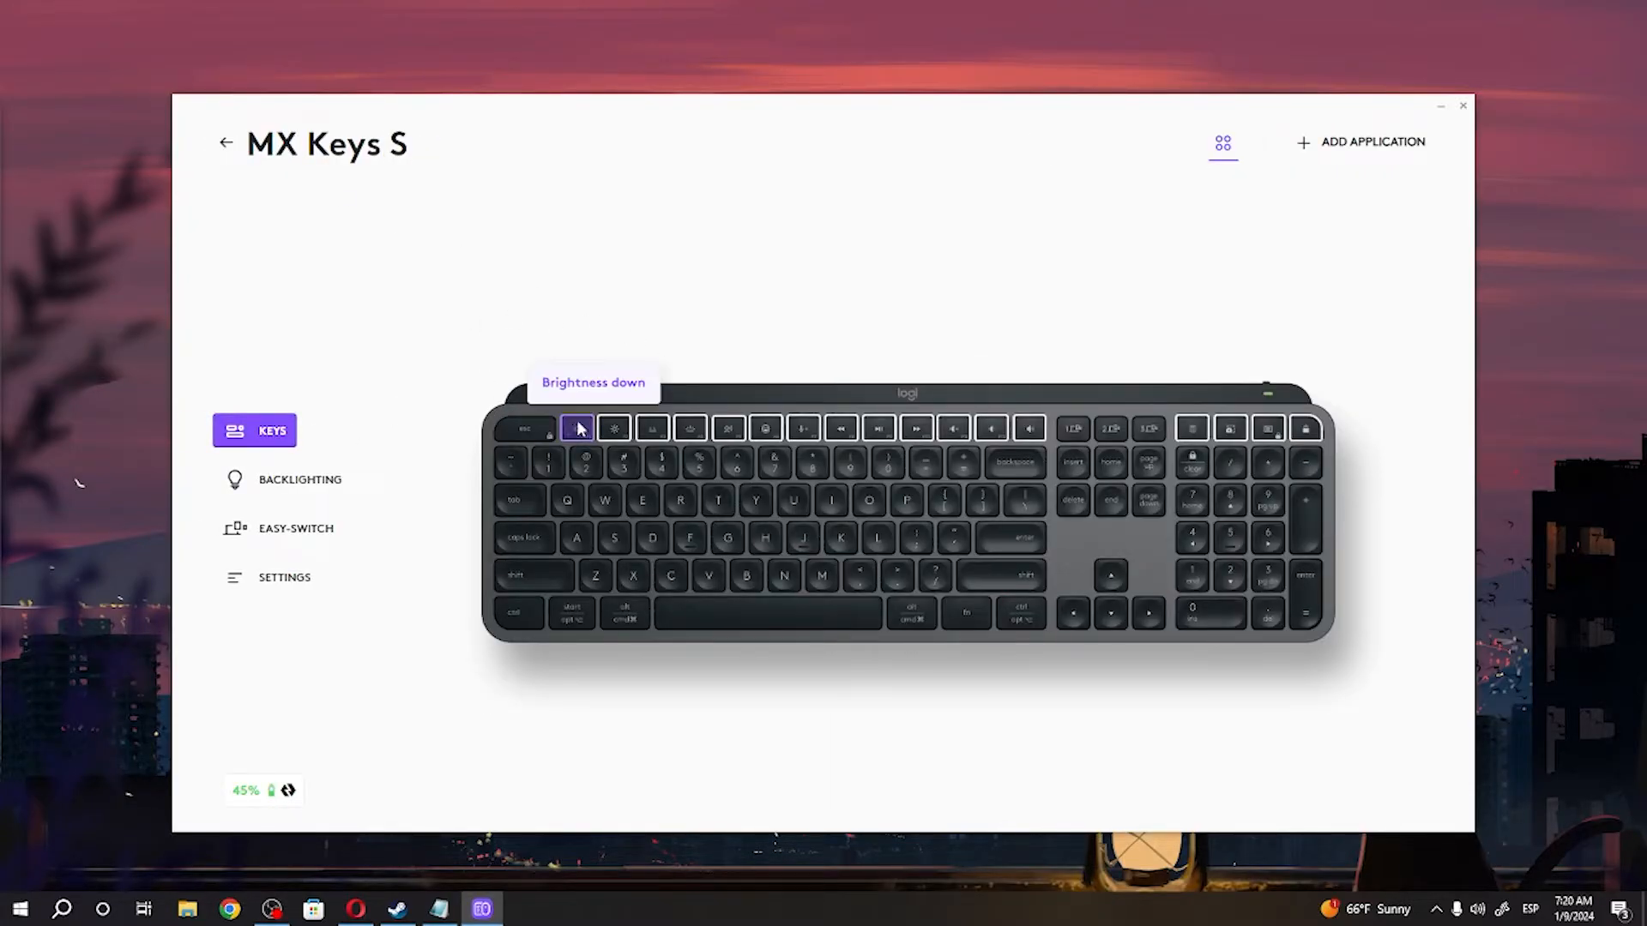
mouse_move(1054, 449)
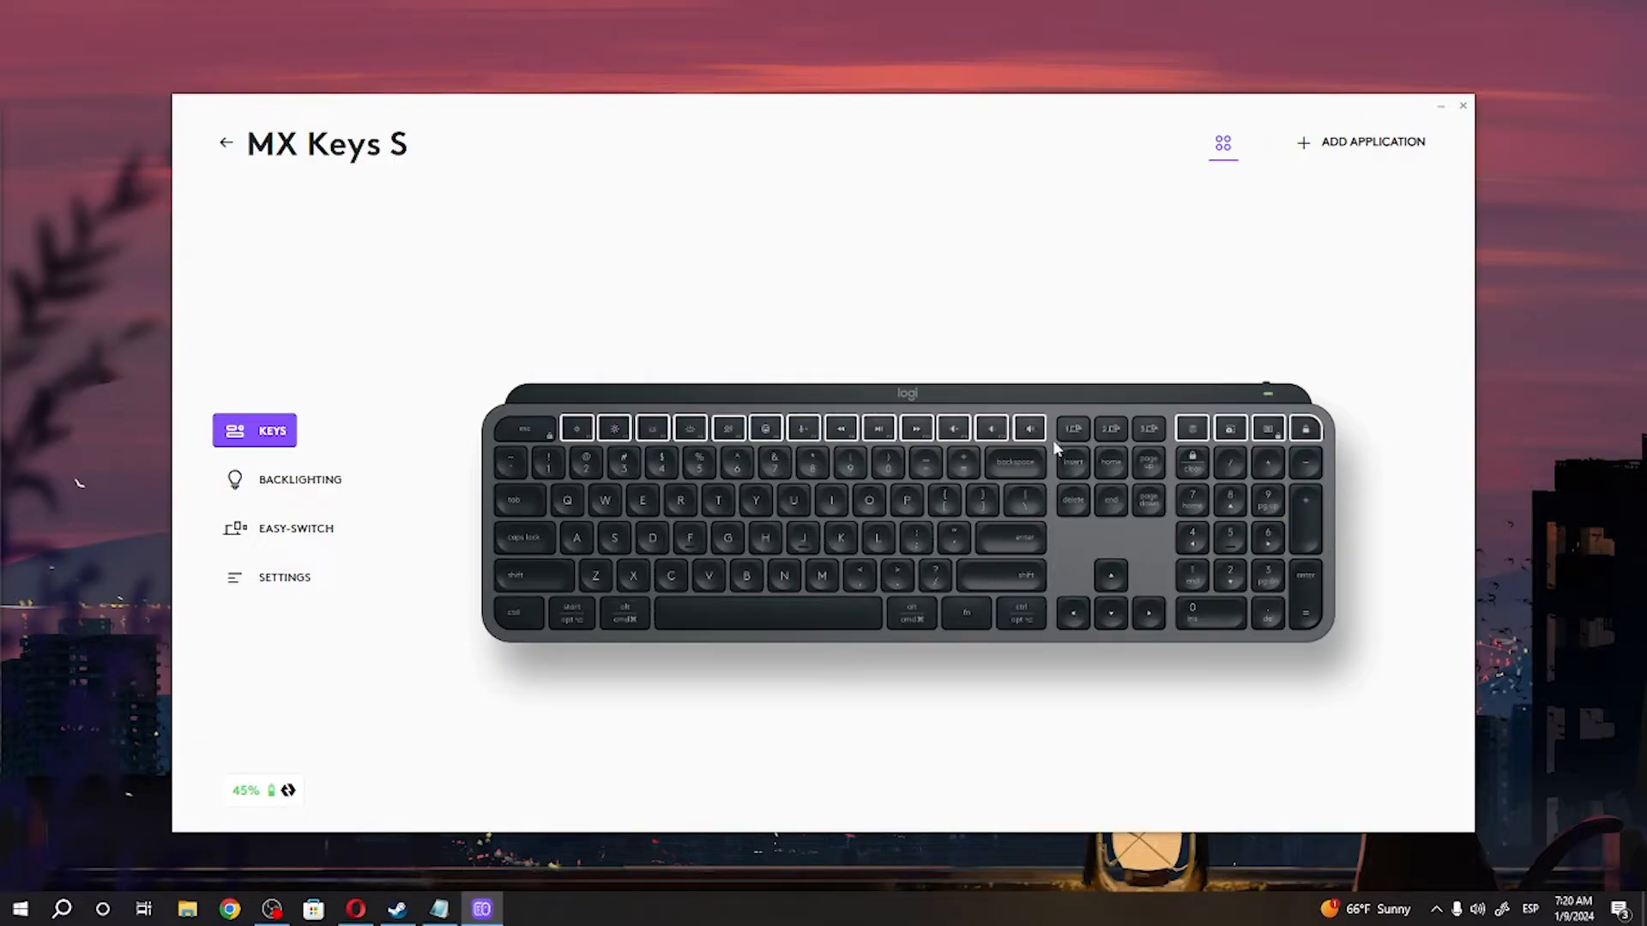
mouse_move(1200, 410)
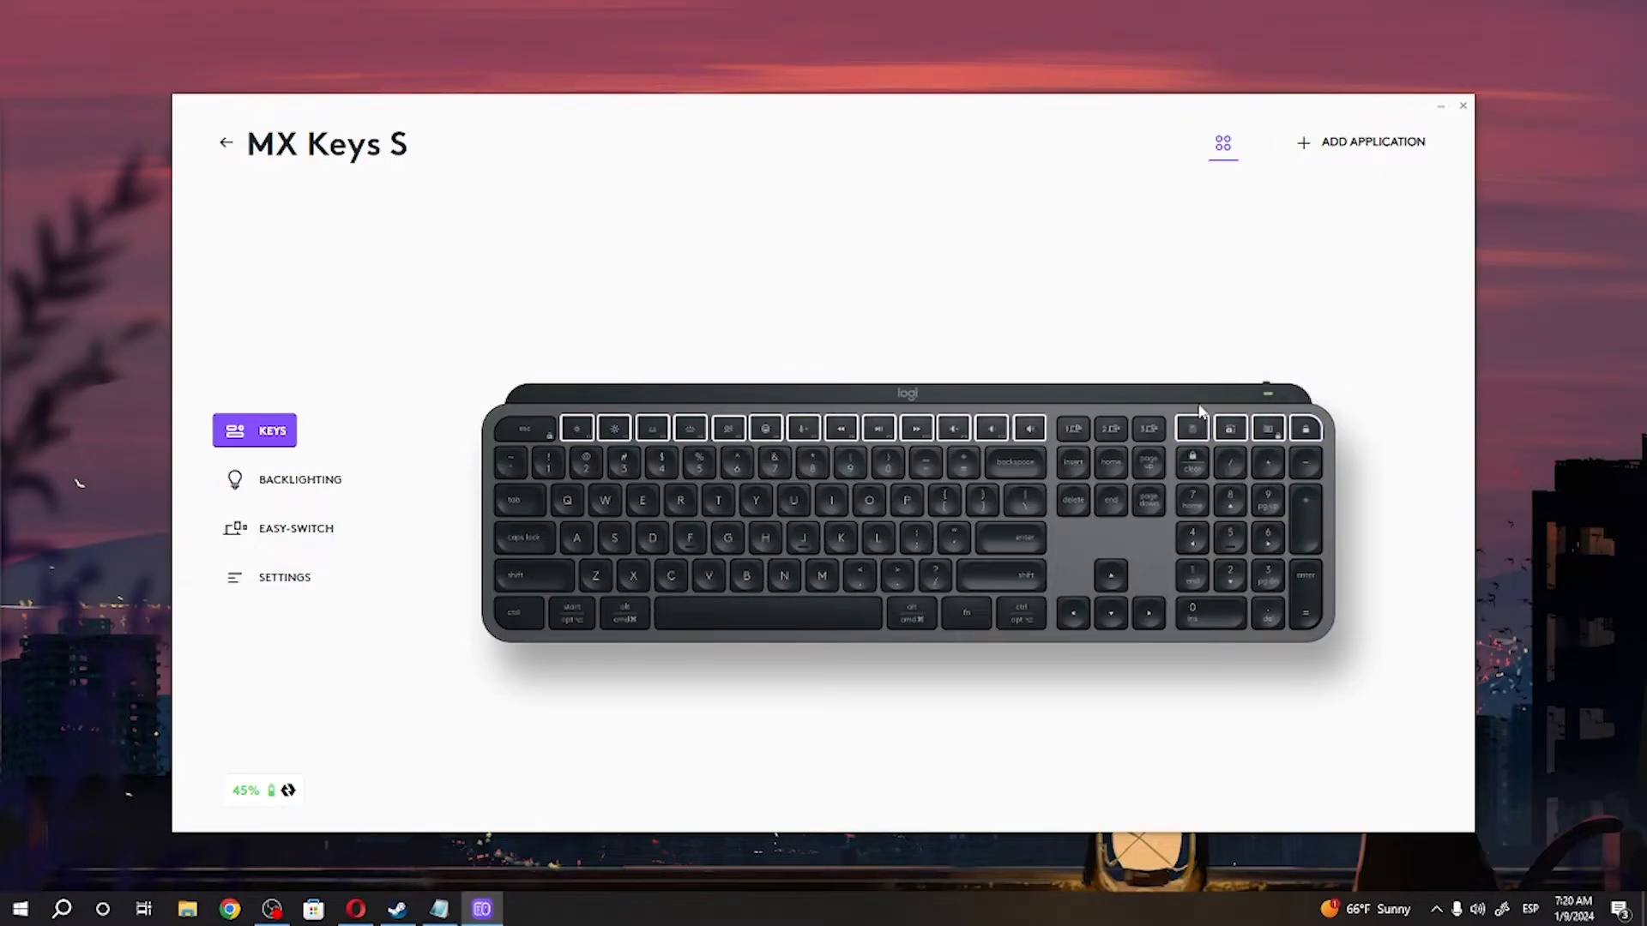
mouse_move(805, 427)
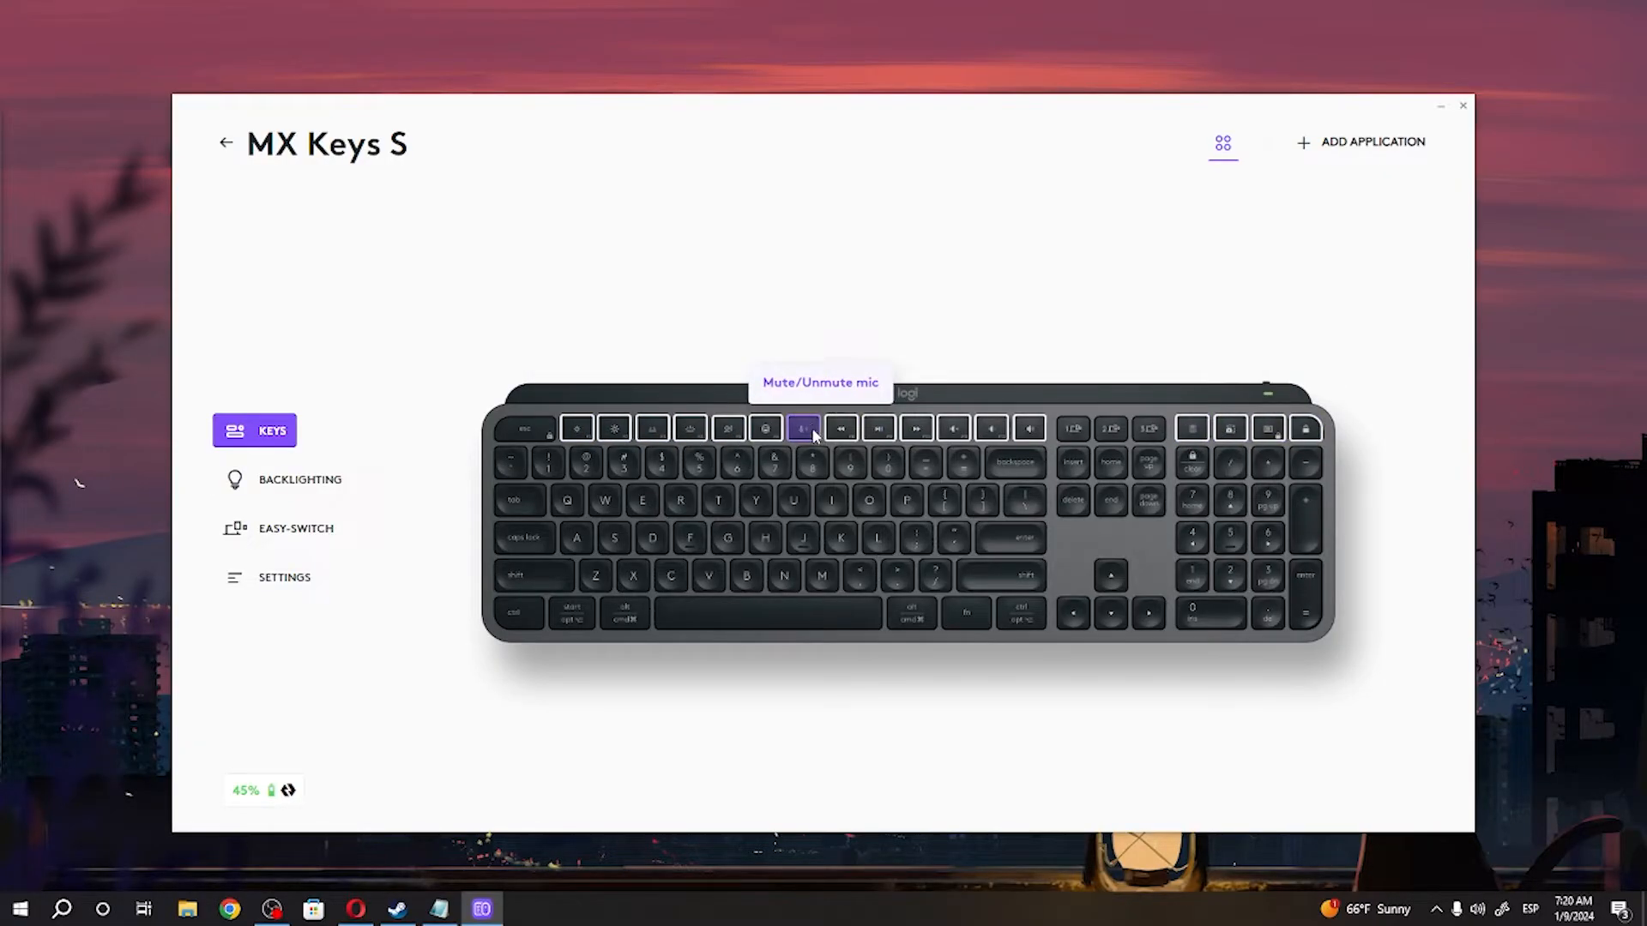
- Select the F7 Mute/Unmute mic key on the MX Keys S to see its action choices
left_click(802, 429)
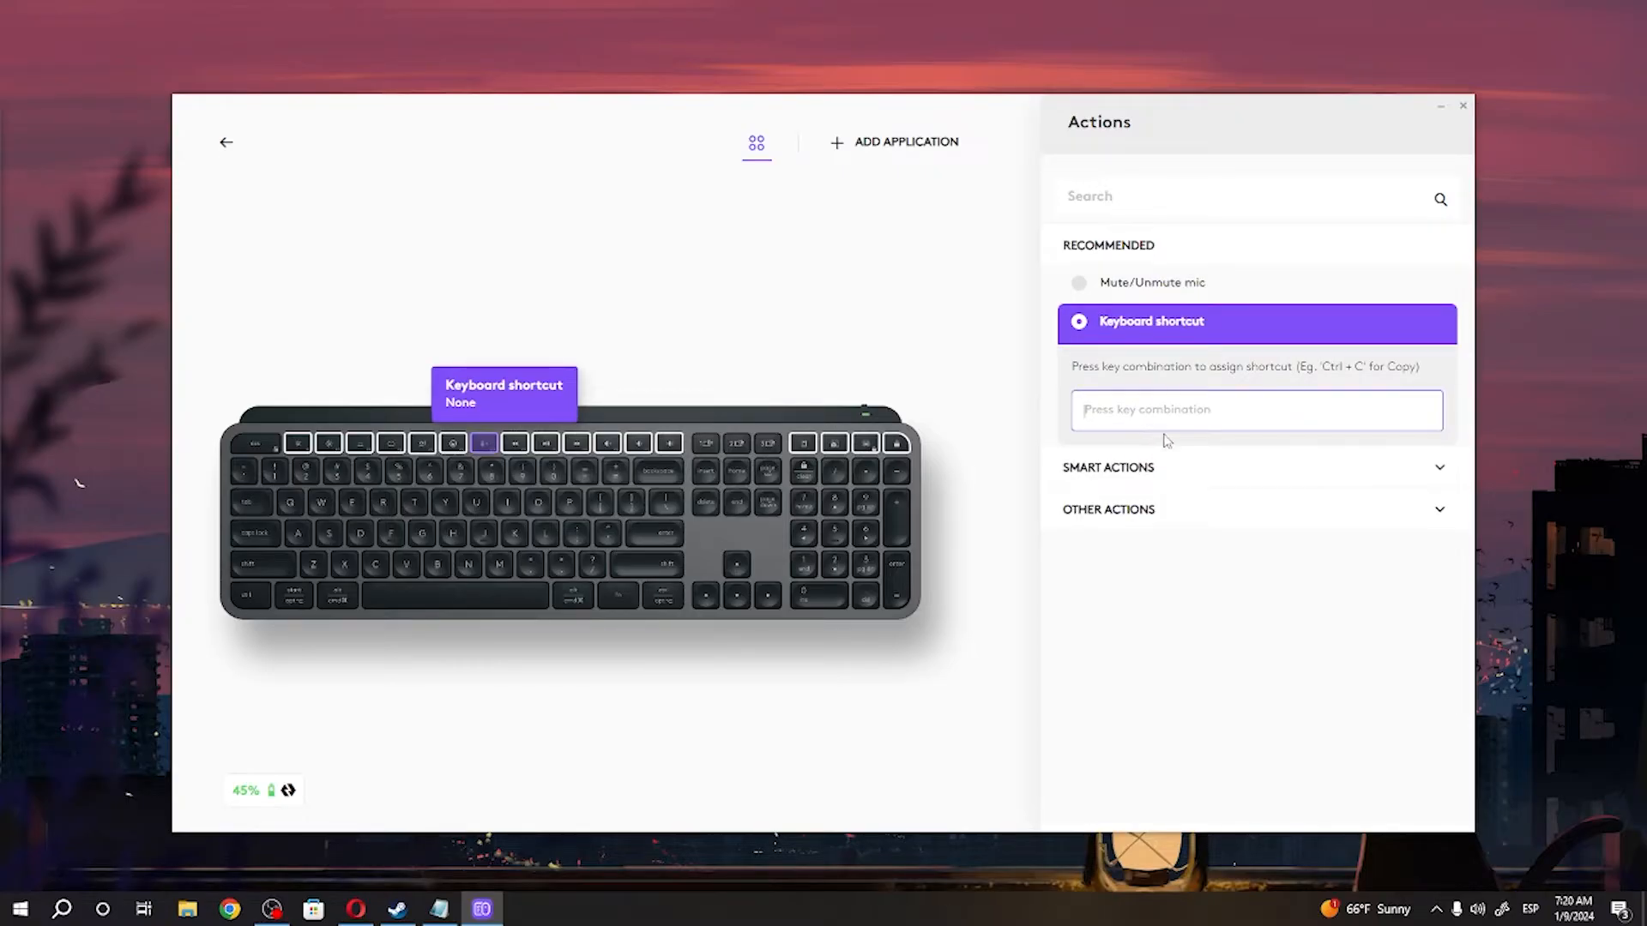
mouse_move(1076, 460)
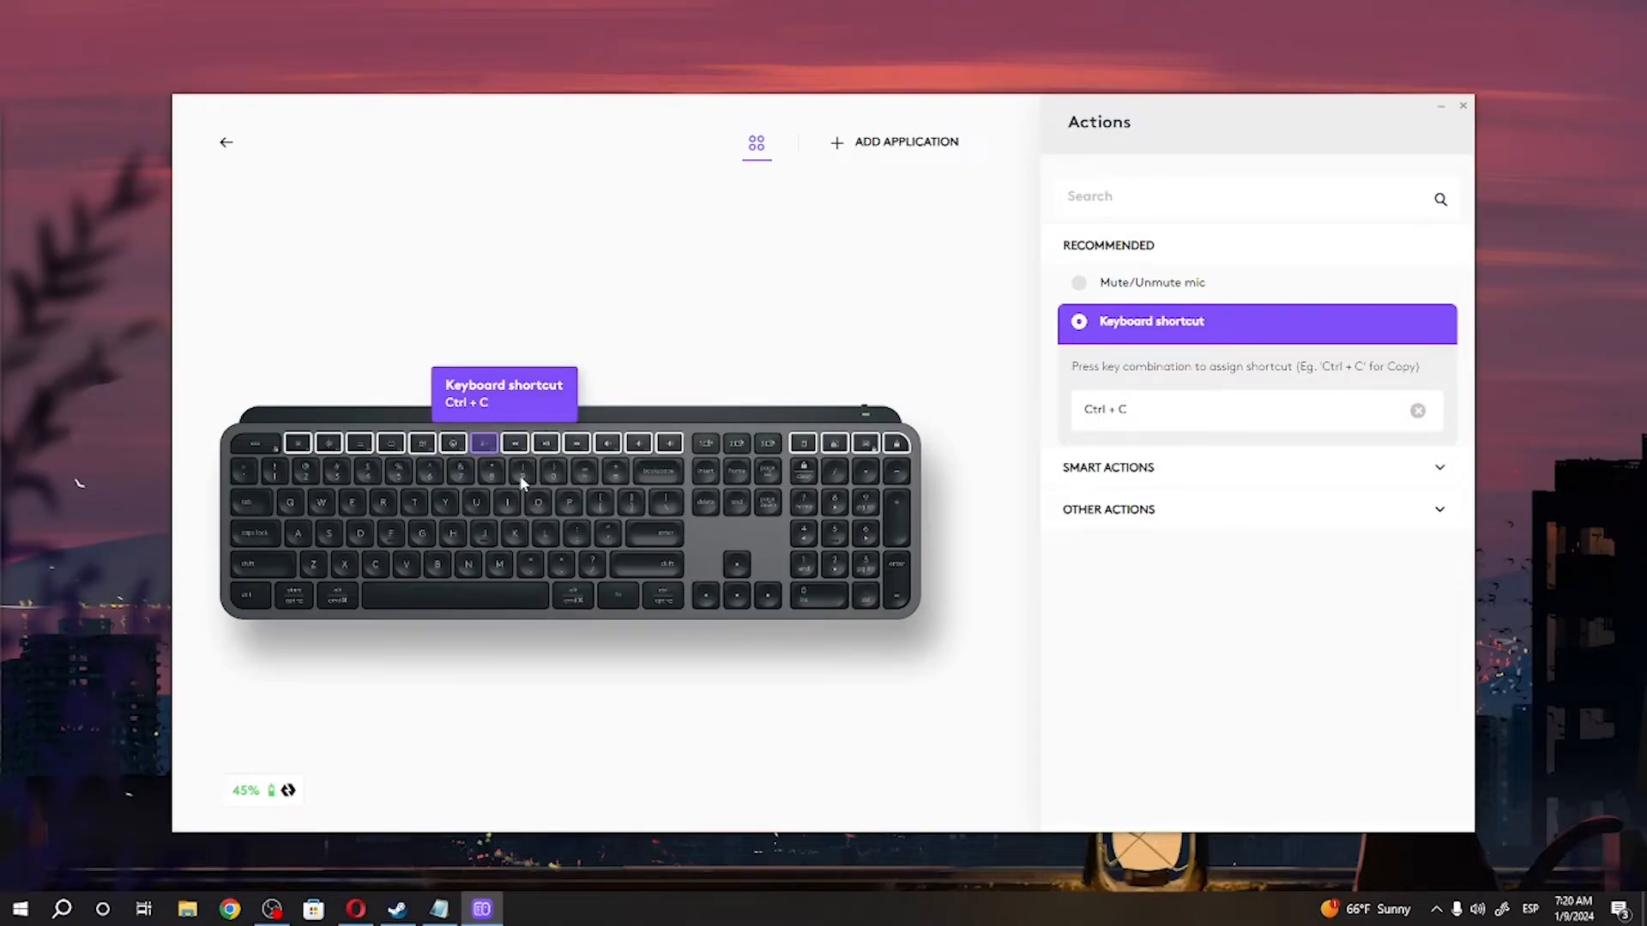
mouse_move(515, 465)
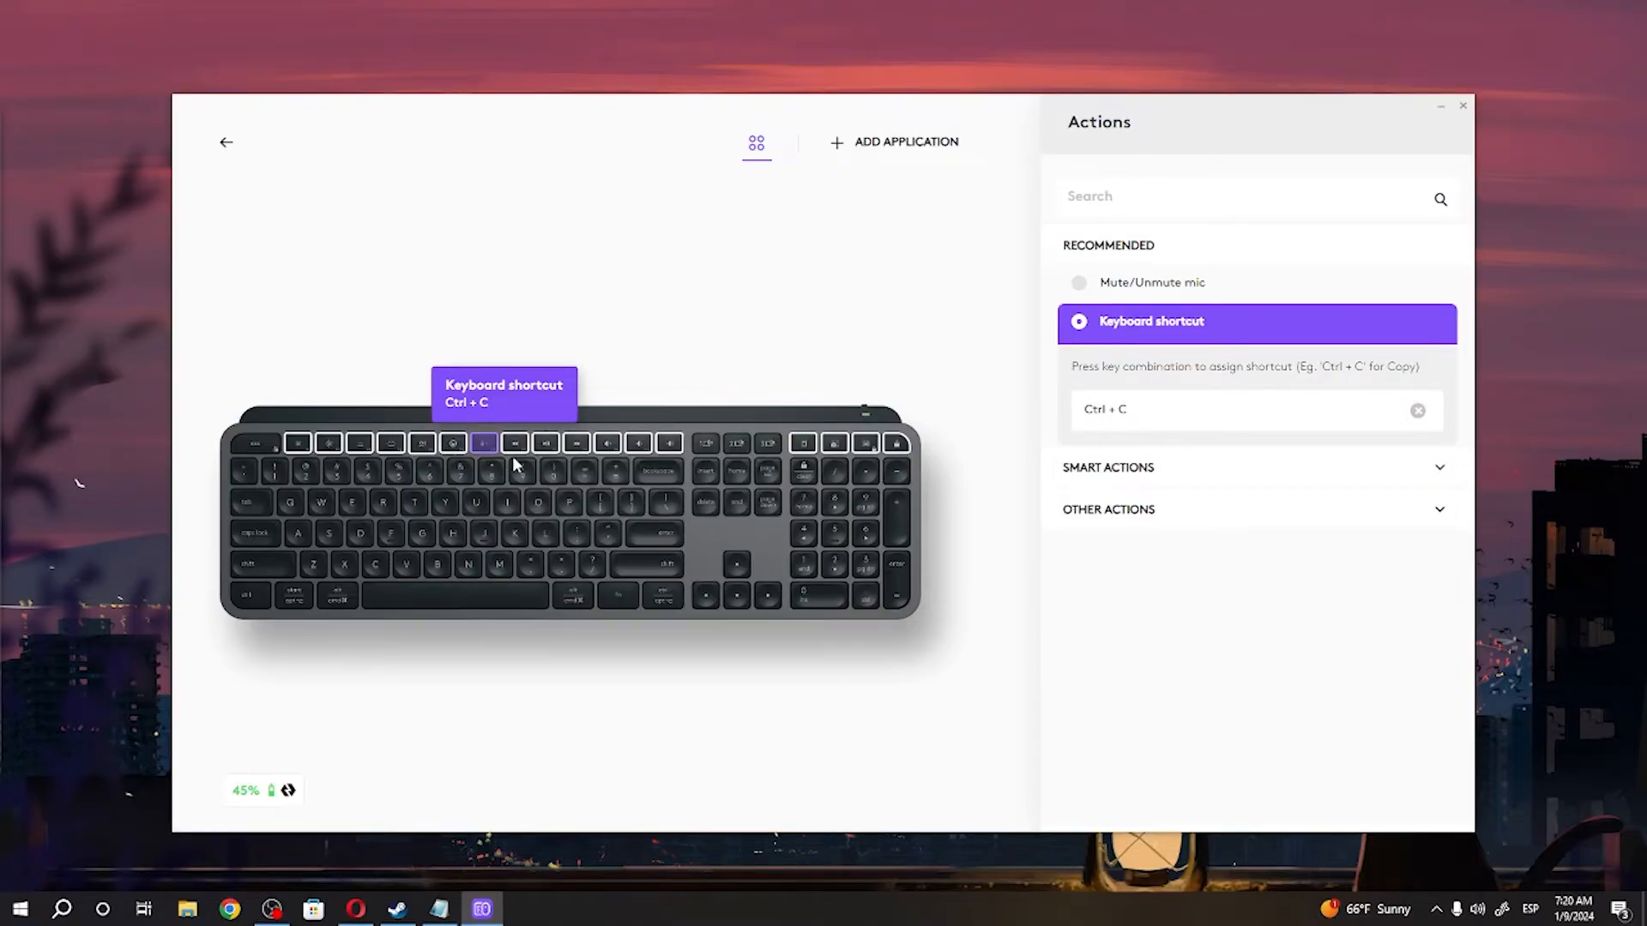
mouse_move(662, 309)
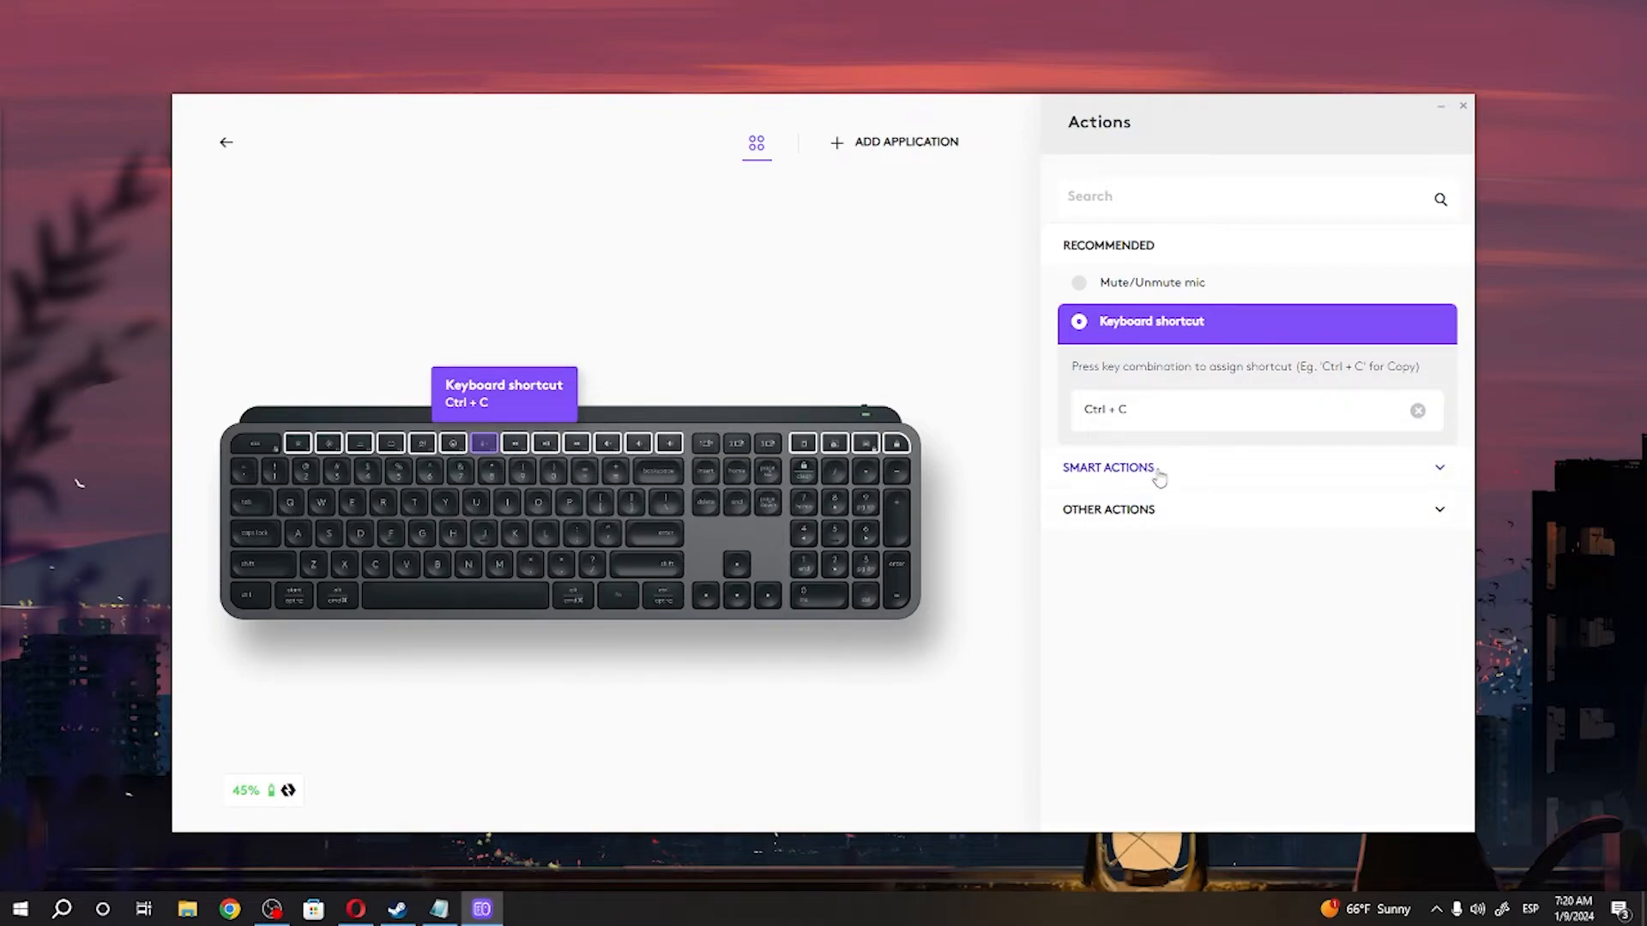
- Expand the Smart Actions and Other Actions categories and browse the assignable actions list
left_click(1106, 466)
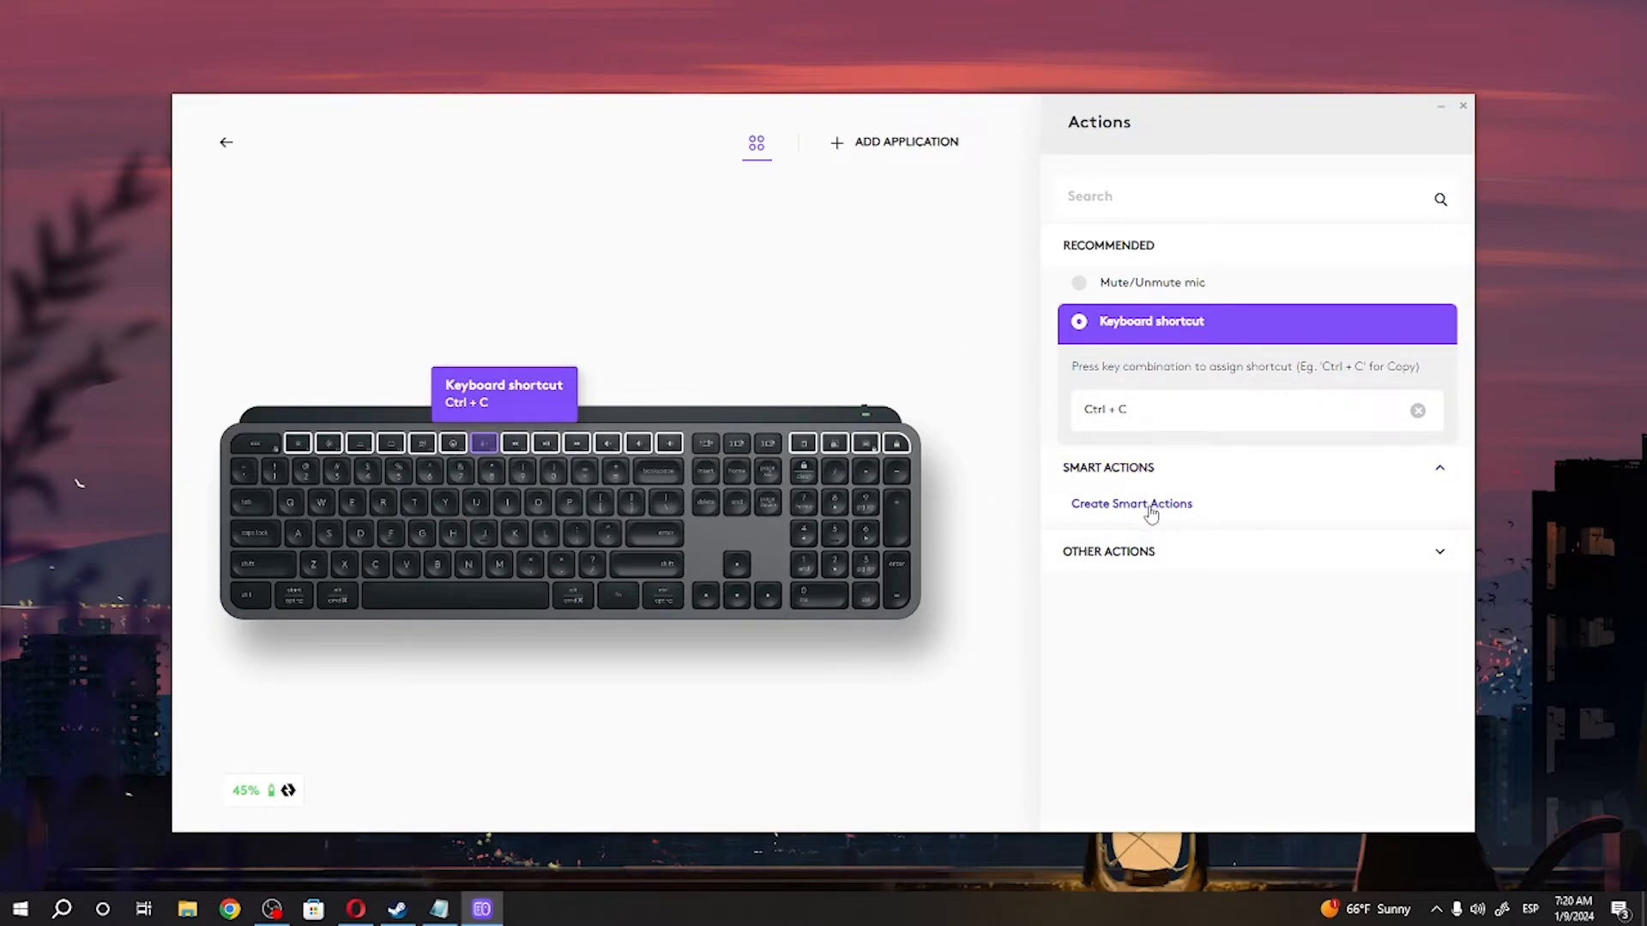
left_click(1108, 550)
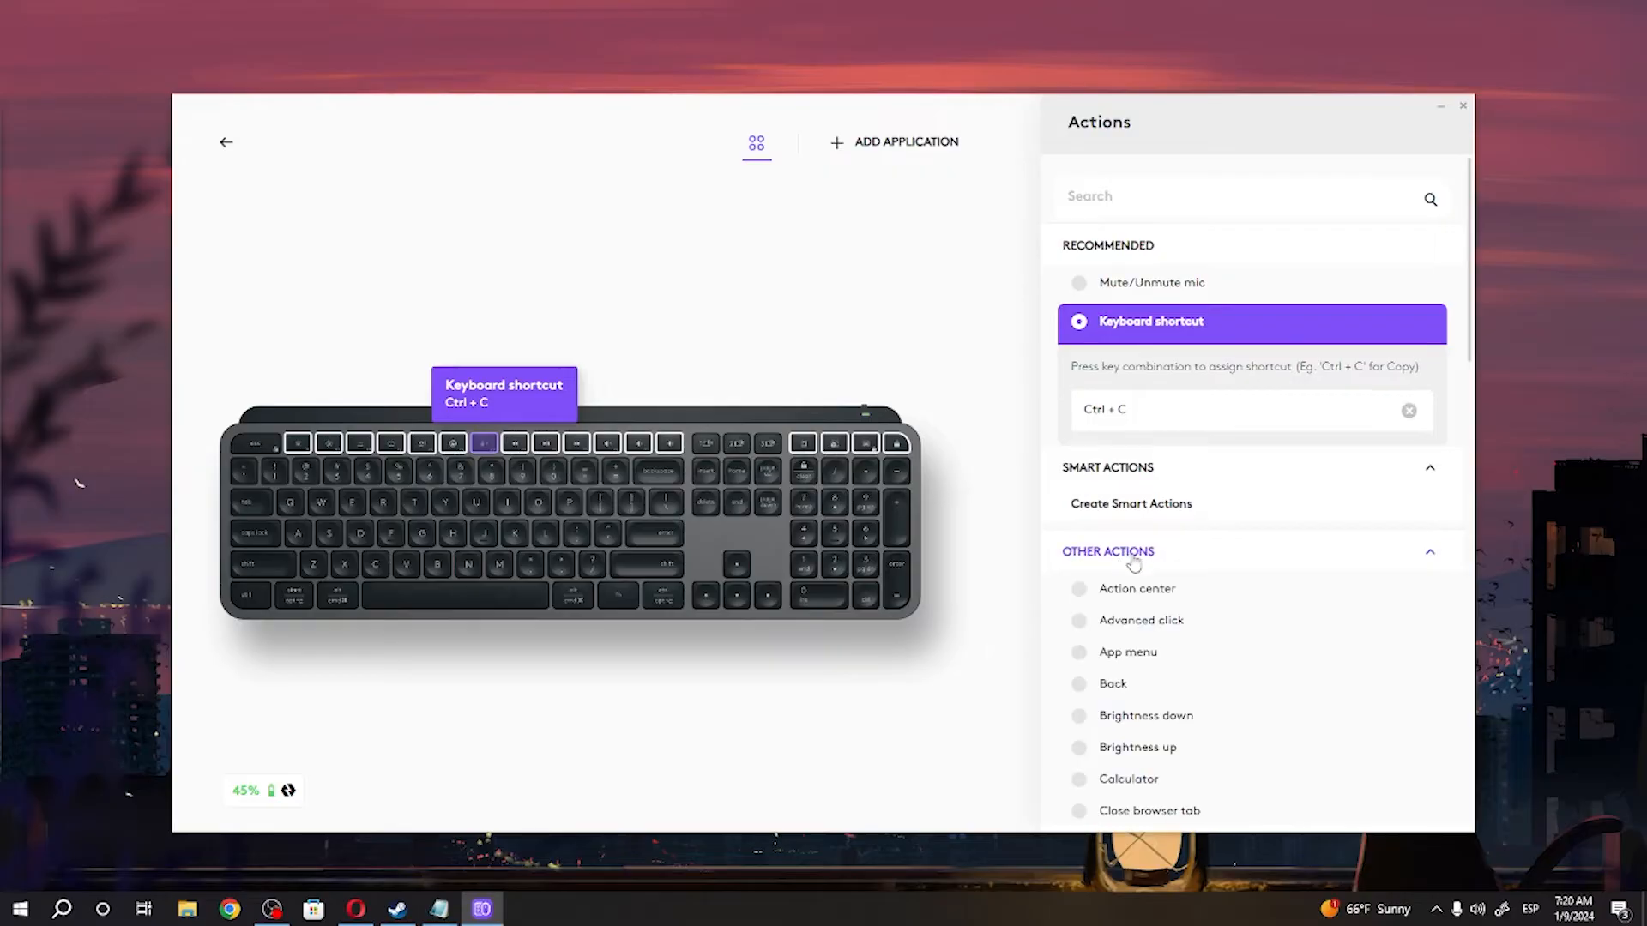
scroll("down", 3)
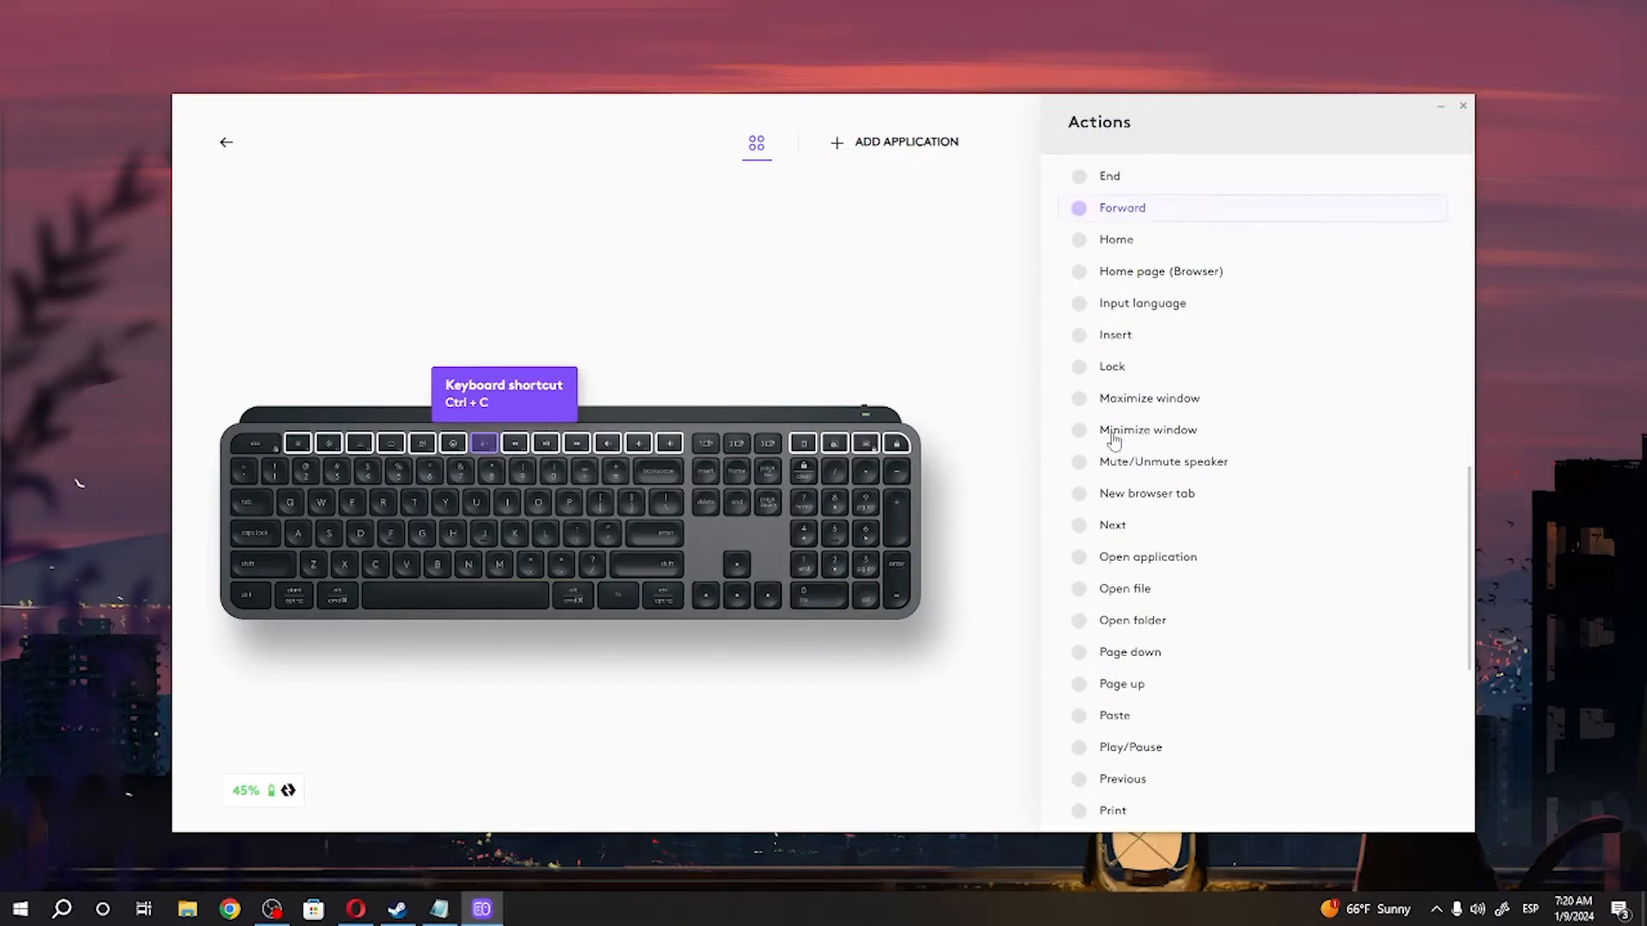
scroll("up", 3)
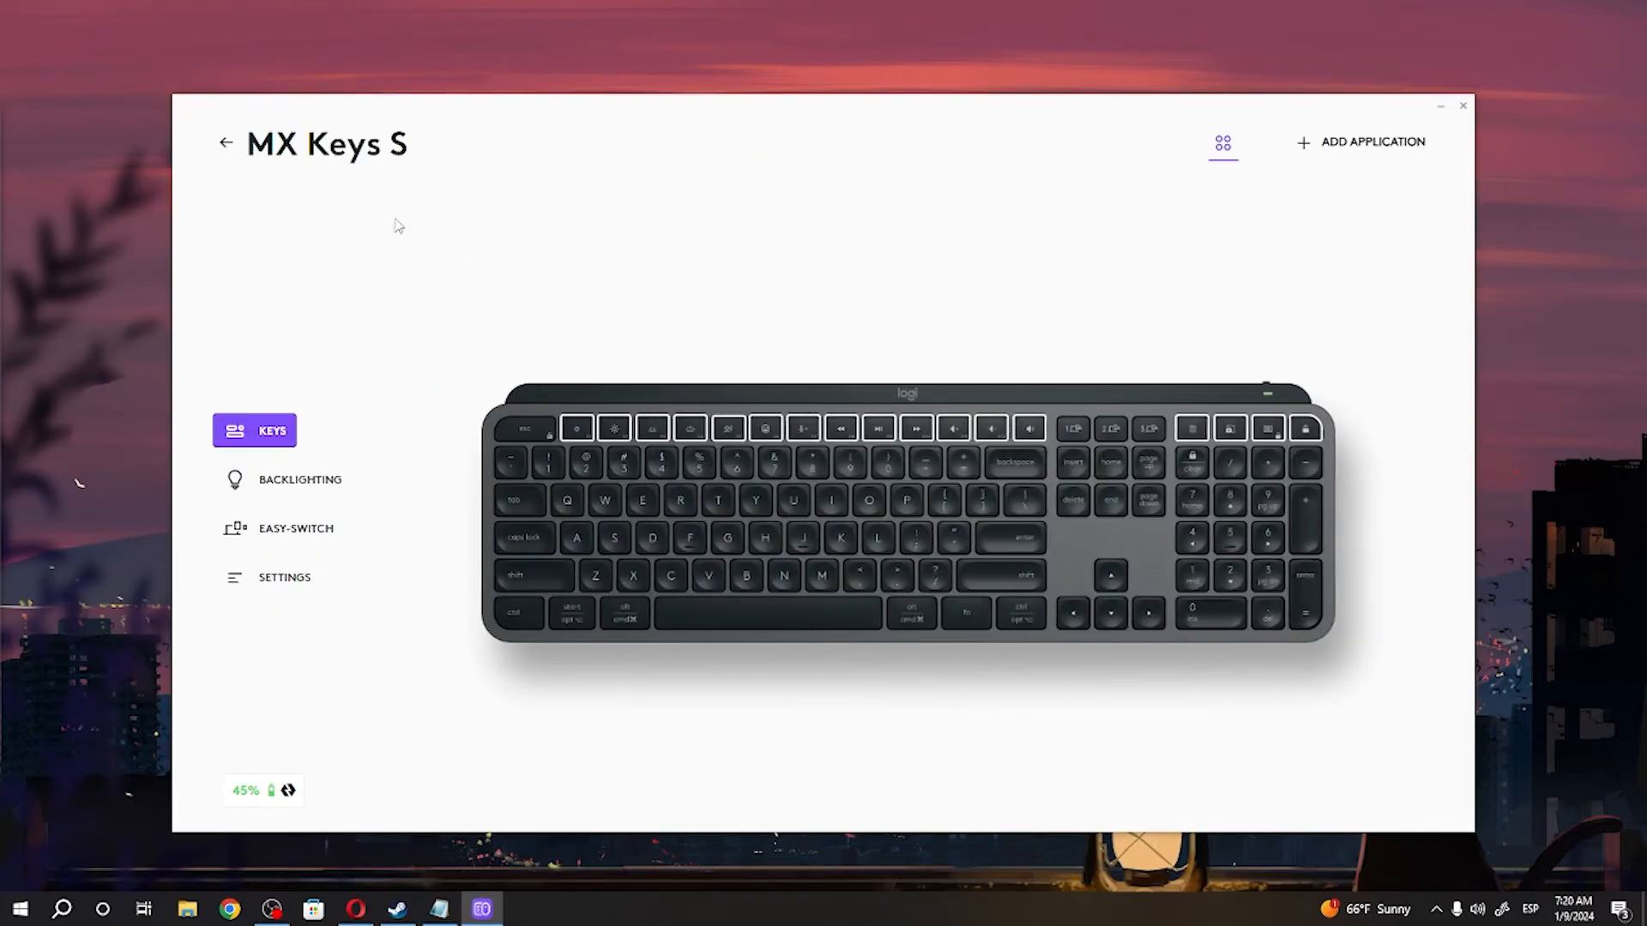
mouse_move(802, 429)
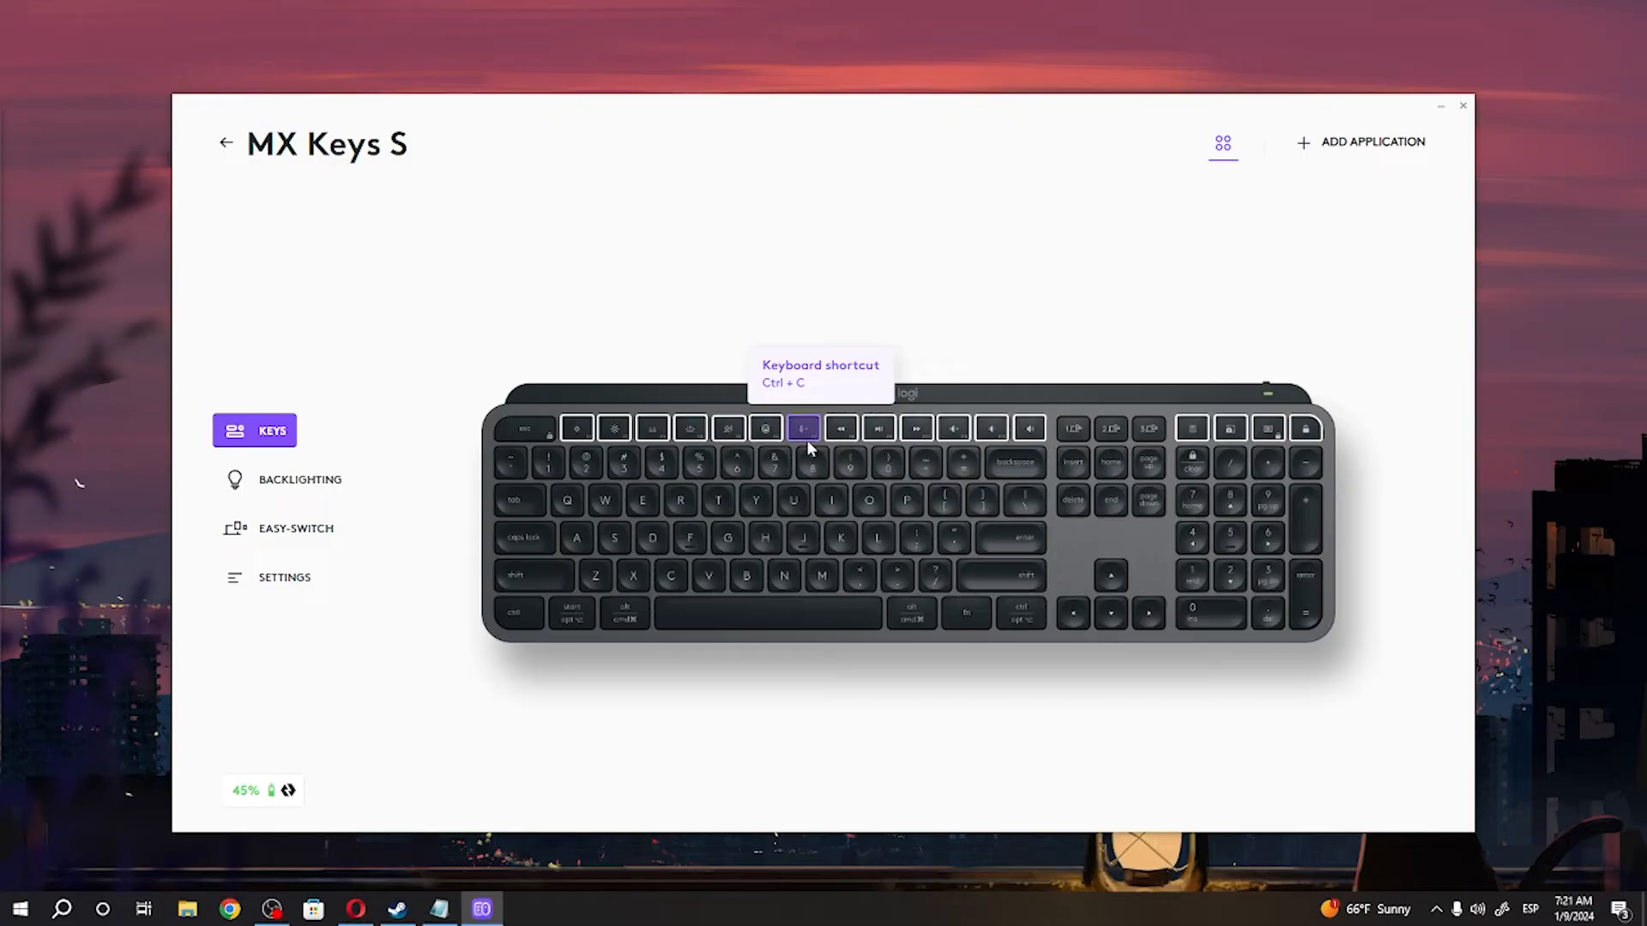
mouse_move(331, 499)
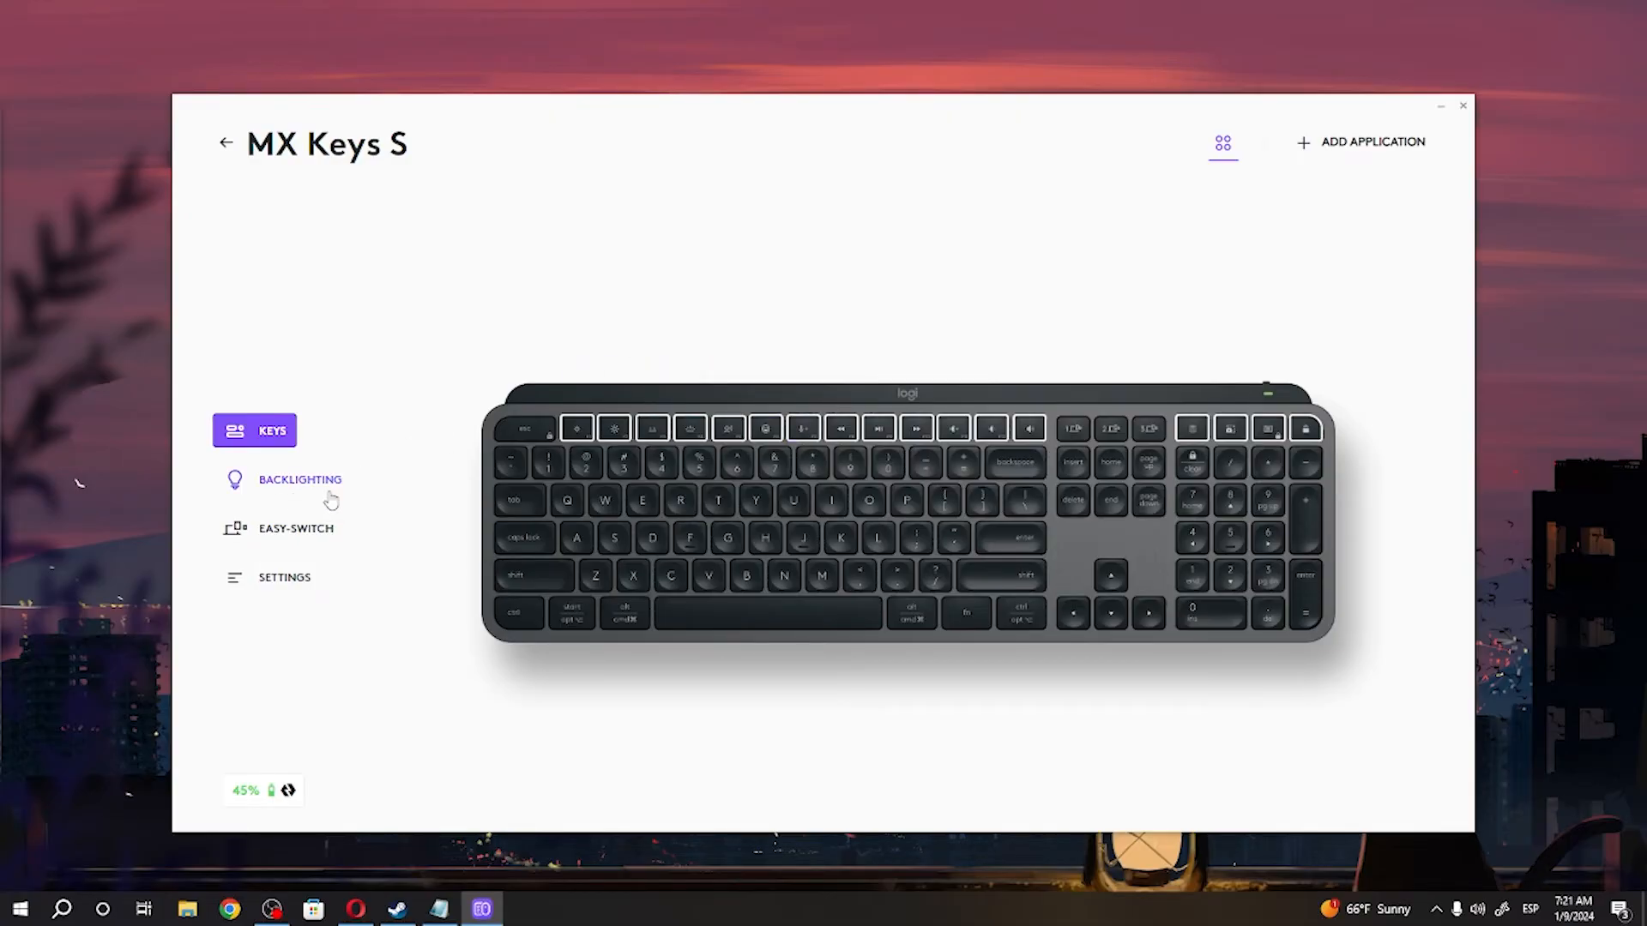
mouse_move(685, 353)
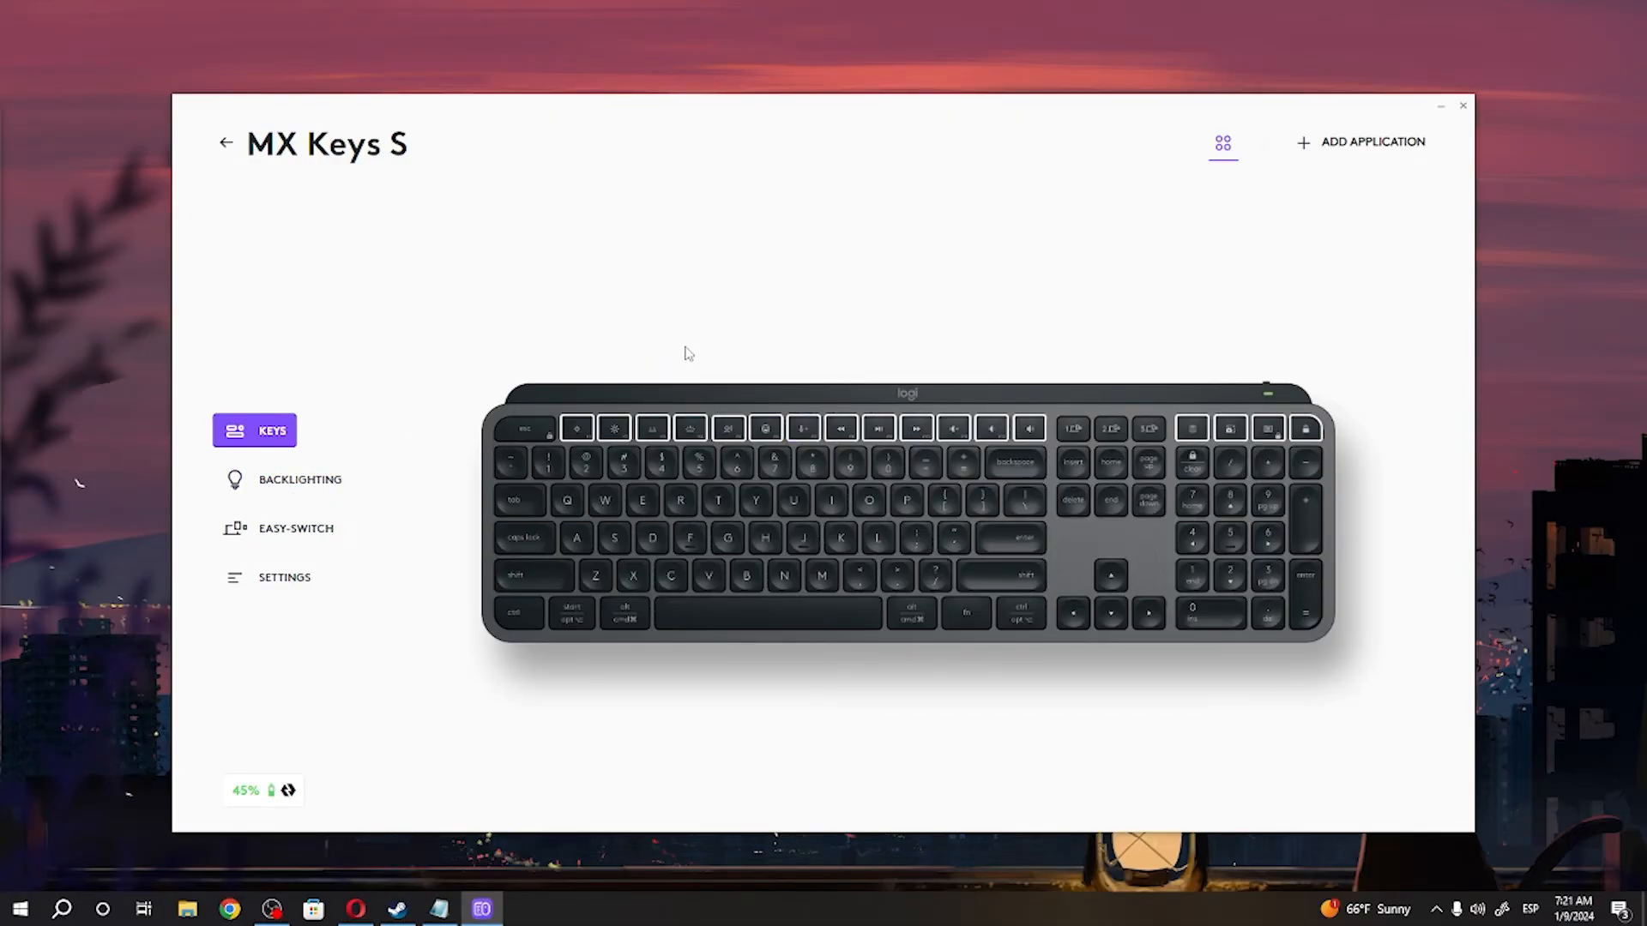
mouse_move(605, 250)
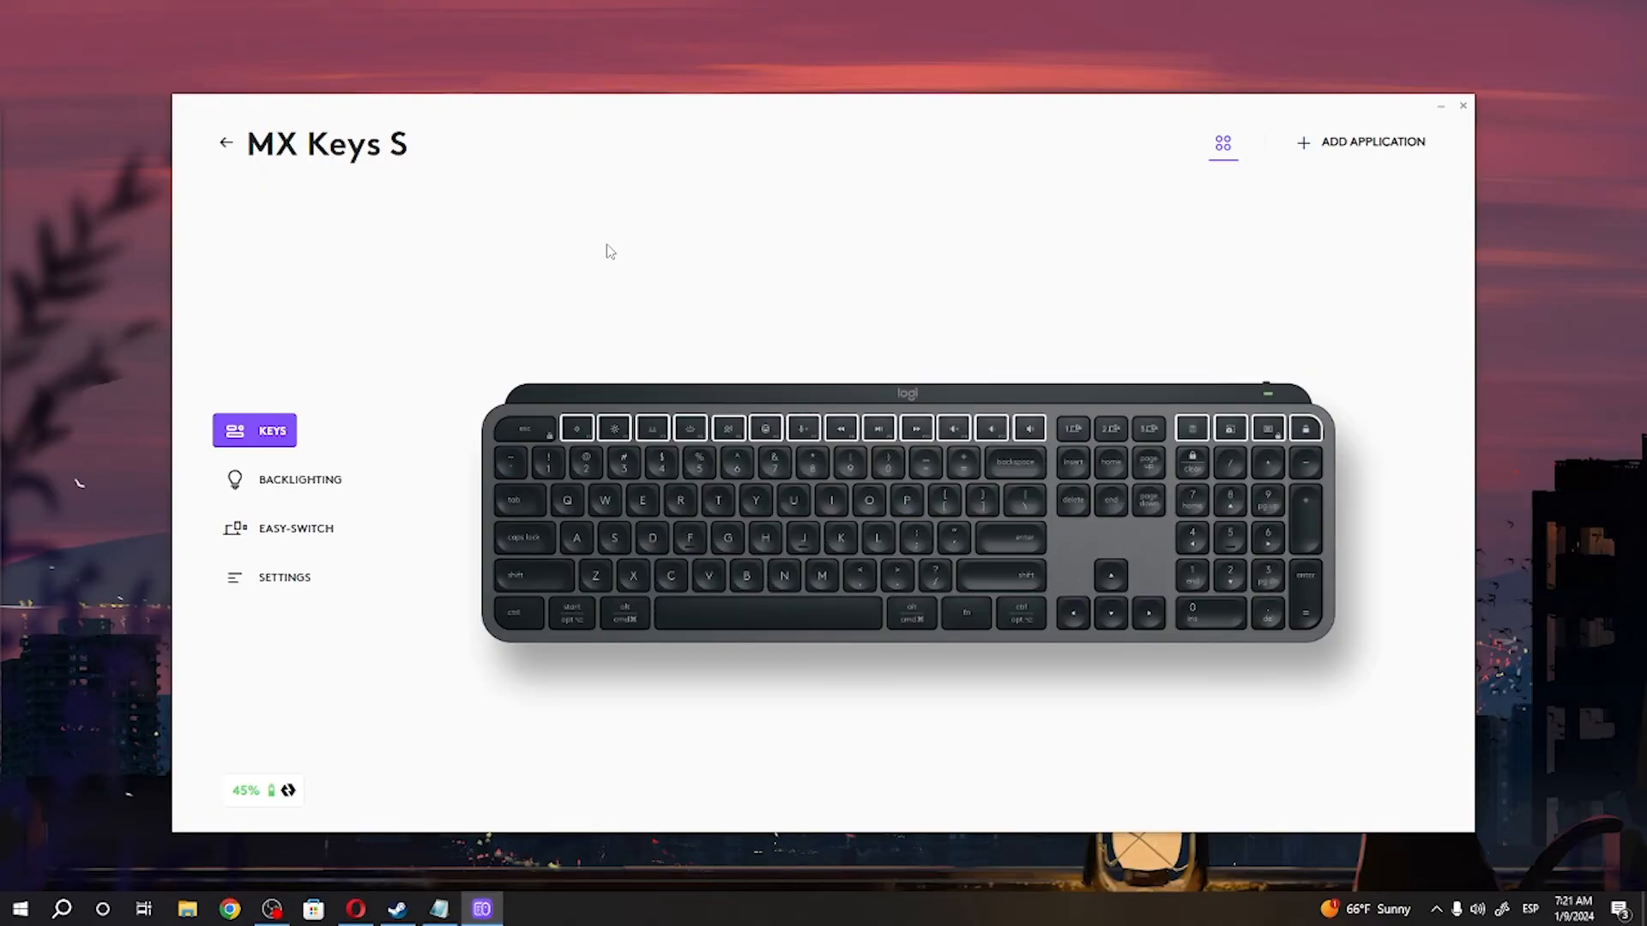